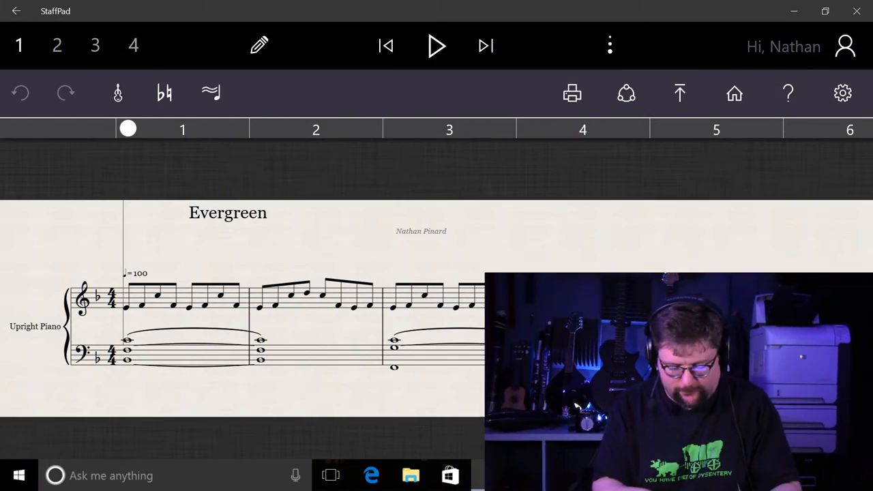
Play the Evergreen piano score from bar 1 and stop it near bar 23.
{"action": "left_click", "coordinate": [437, 47]}
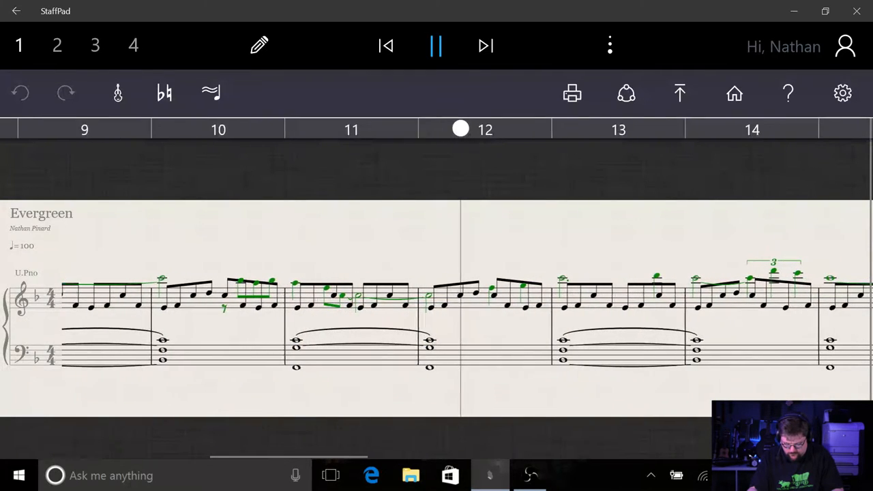
{"action": "scroll", "scroll_direction": "right", "scroll_amount": 3}
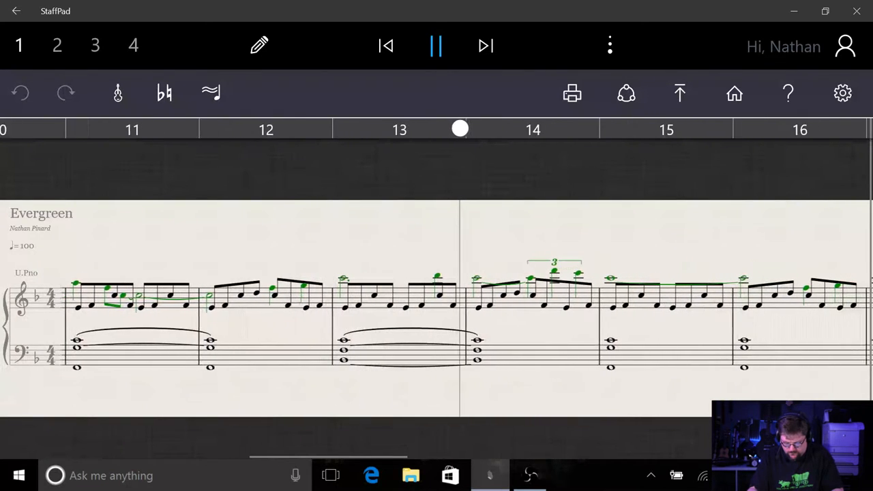
{"action": "scroll", "scroll_direction": "right", "scroll_amount": 3}
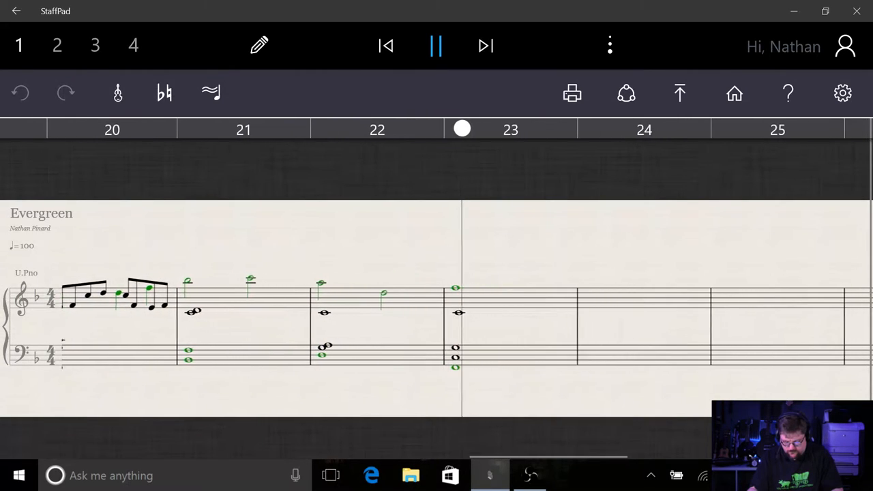
{"action": "left_click", "coordinate": [436, 45]}
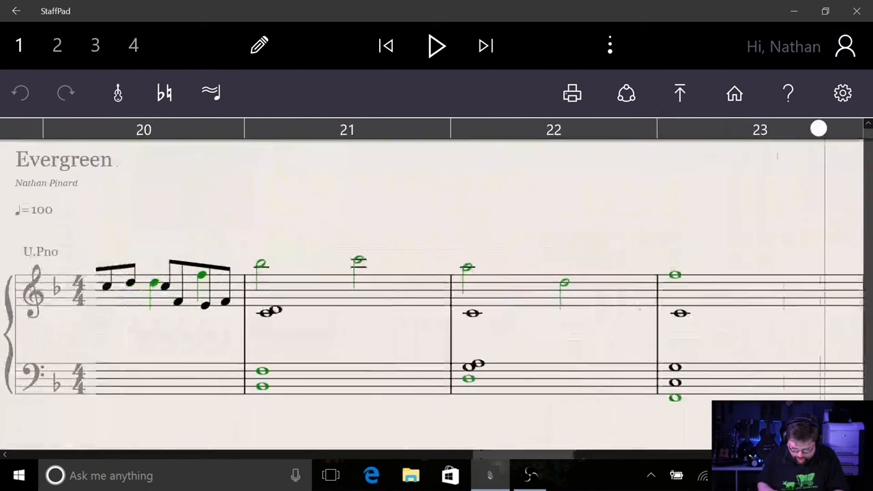
Write a second-voice quarter-and-eighth figure in bar 22 tied into bar 23, then play it back.
{"action": "left_click", "coordinate": [57, 45]}
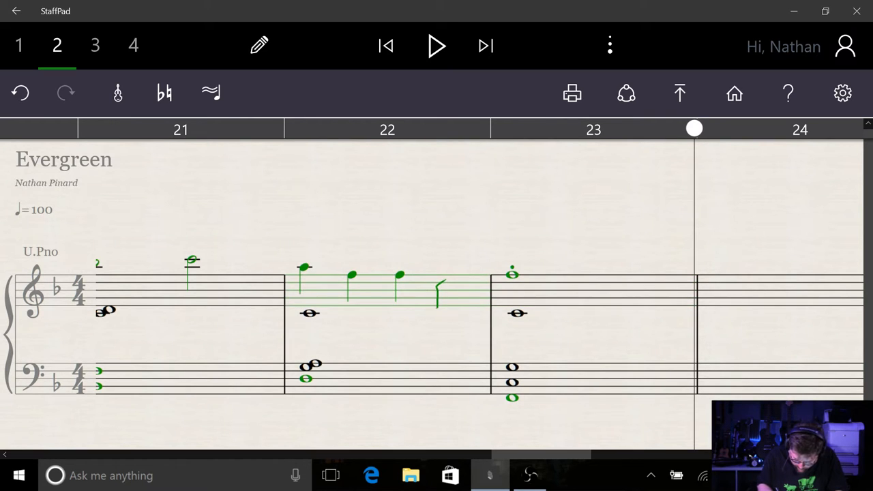
{"action": "left_click_drag", "start_coordinate": [439, 306], "coordinate": [474, 273]}
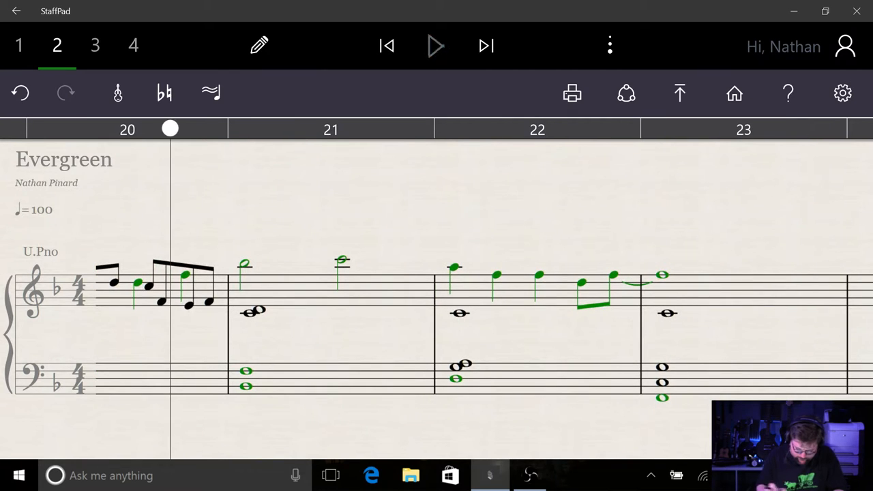
{"action": "left_click", "coordinate": [435, 46]}
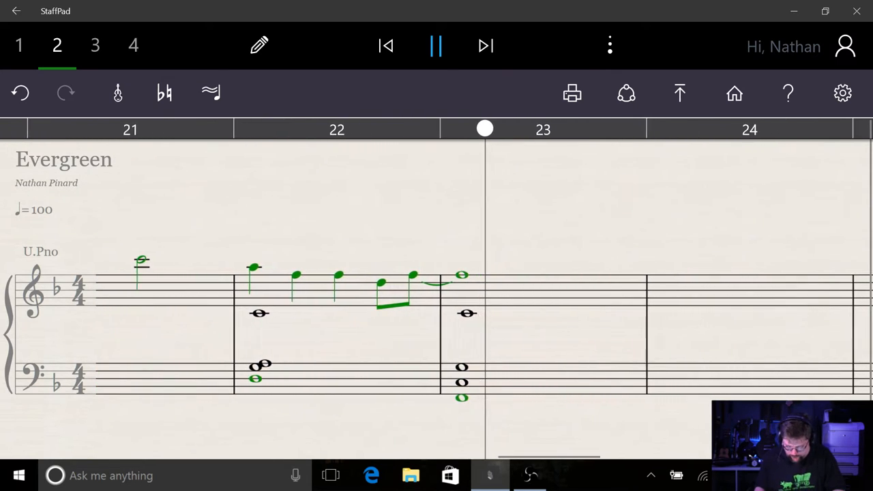
{"action": "left_click", "coordinate": [437, 46]}
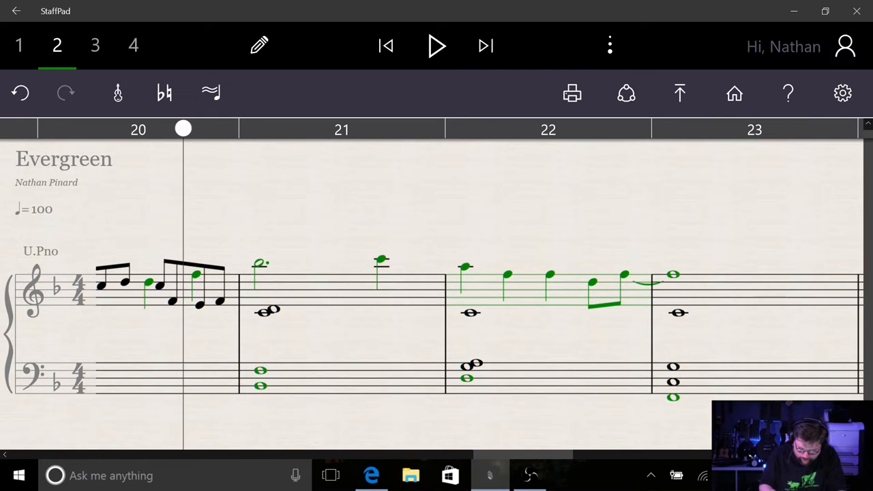
{"action": "left_click", "coordinate": [436, 46]}
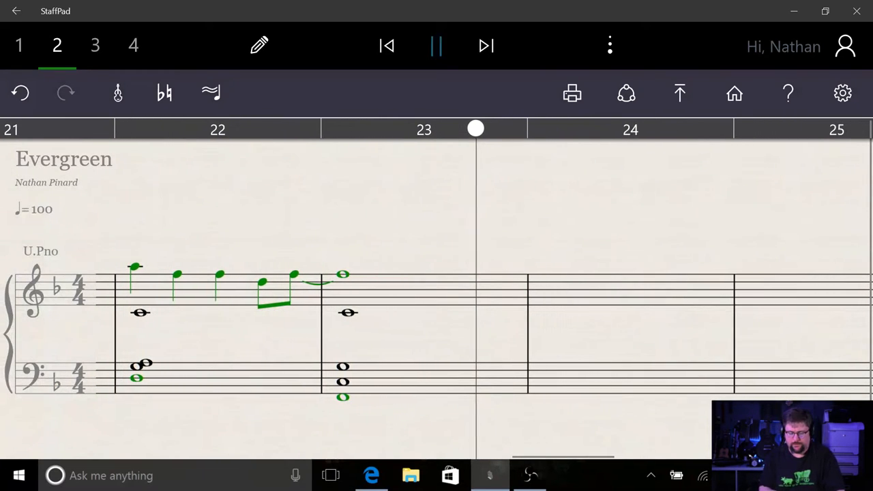
Stop playback before adding harmony notes beneath the melody in bar 20.
{"action": "left_click", "coordinate": [437, 47]}
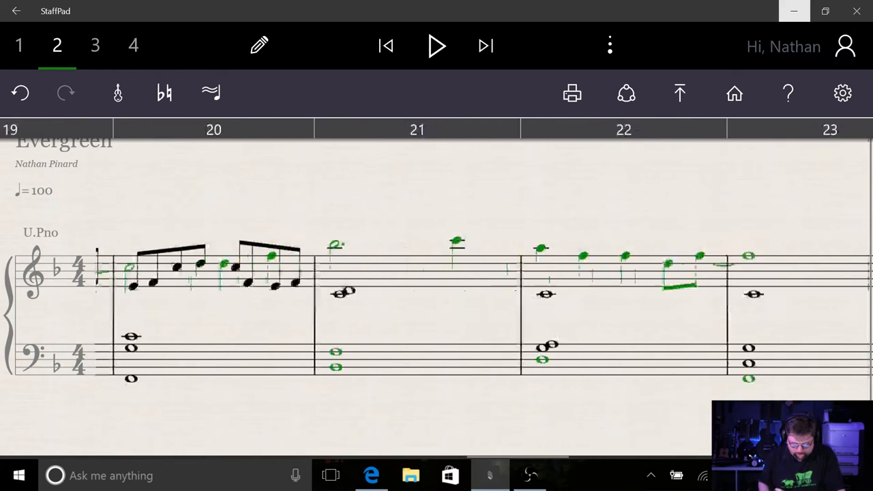
Move to bar 24 and switch to the second voice for the upper chord notes.
{"action": "scroll", "scroll_direction": "right", "scroll_amount": 3}
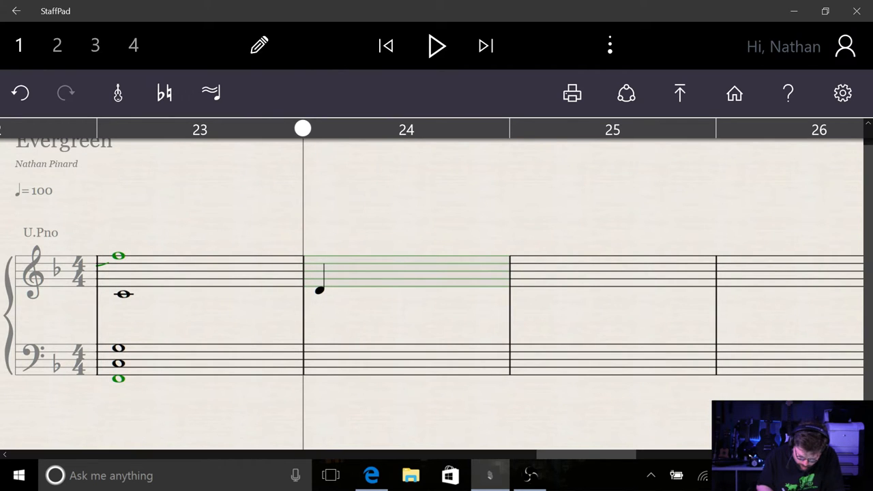
{"action": "left_click", "coordinate": [352, 280]}
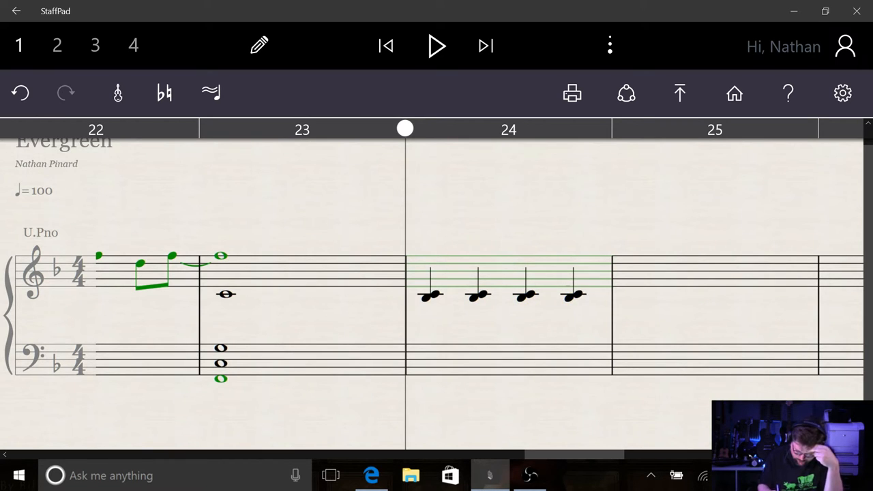
{"action": "left_click", "coordinate": [58, 45]}
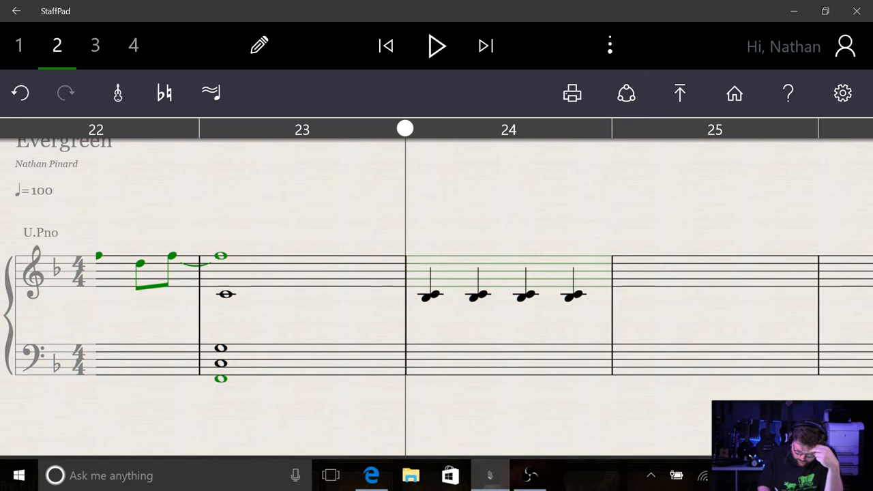
{"action": "left_click", "coordinate": [428, 298]}
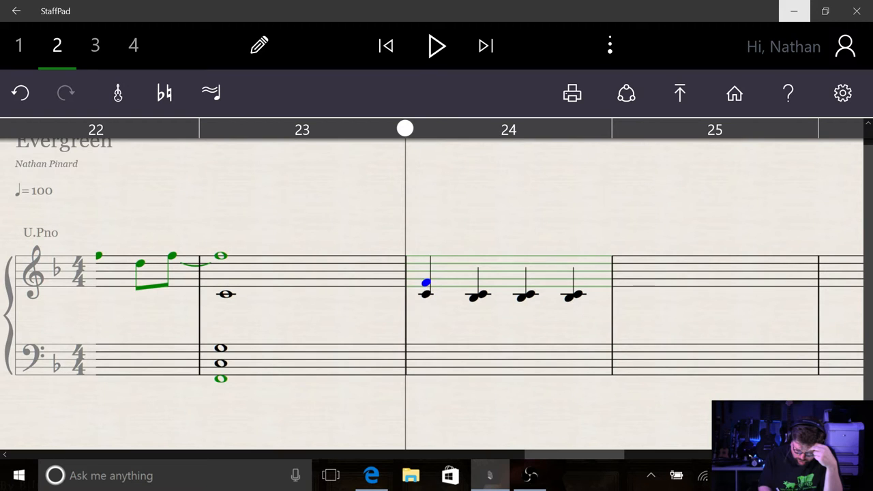
Add an upper note above each of bar 24's four quarter notes and undo the stray third note.
{"action": "left_click_drag", "start_coordinate": [426, 282], "coordinate": [434, 295]}
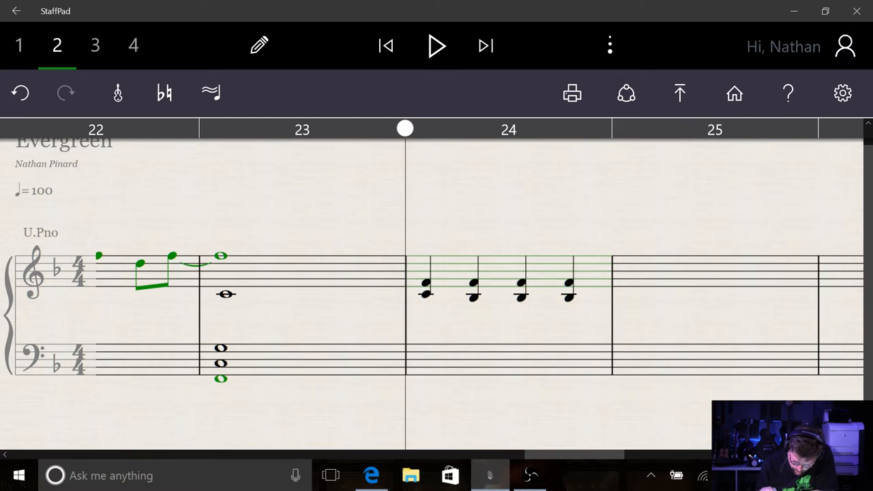
{"action": "left_click", "coordinate": [473, 297]}
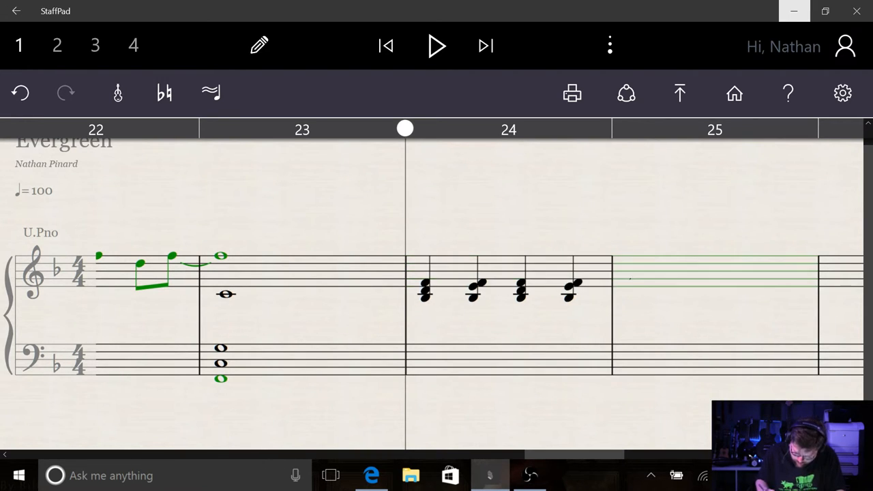
{"action": "left_click", "coordinate": [473, 286]}
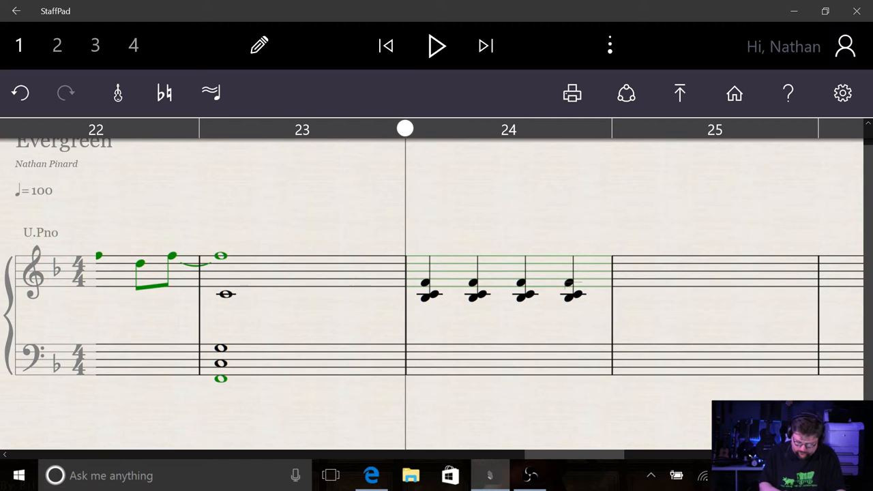
{"action": "left_click", "coordinate": [437, 46]}
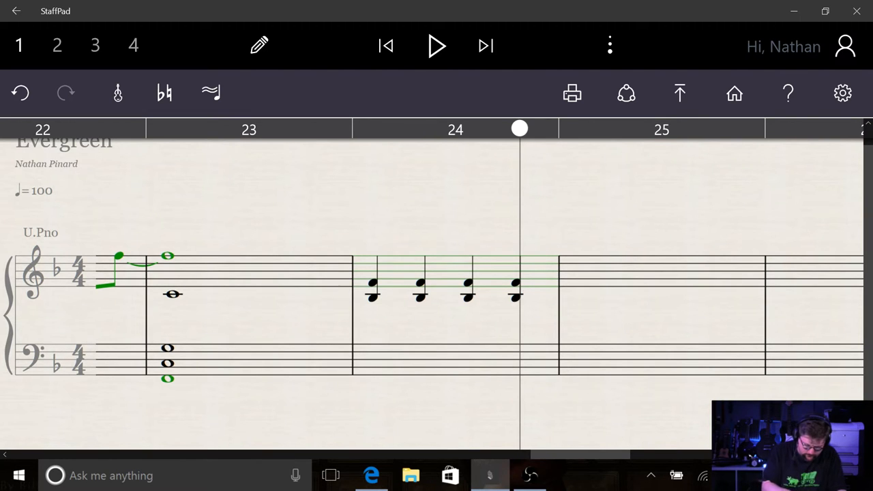
Write second-voice eighth-note figures under bar 24's chords and repeat the bar in bar 25.
{"action": "left_click", "coordinate": [57, 45]}
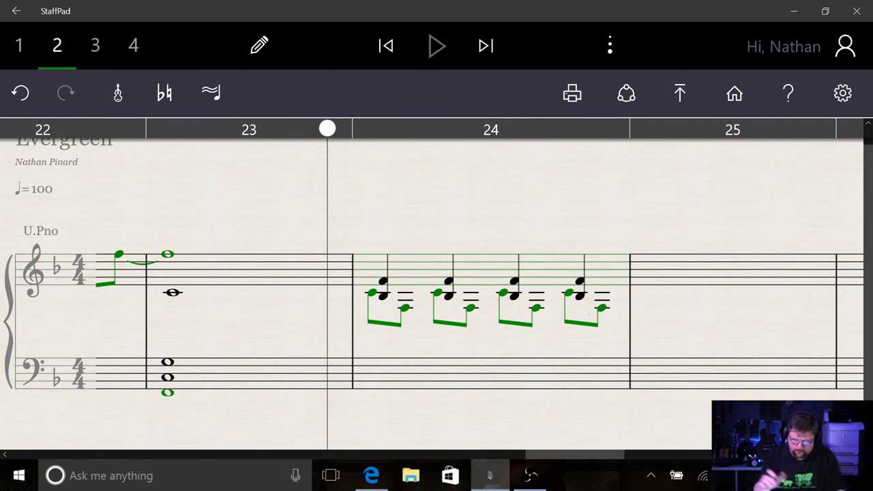
{"action": "left_click", "coordinate": [436, 46]}
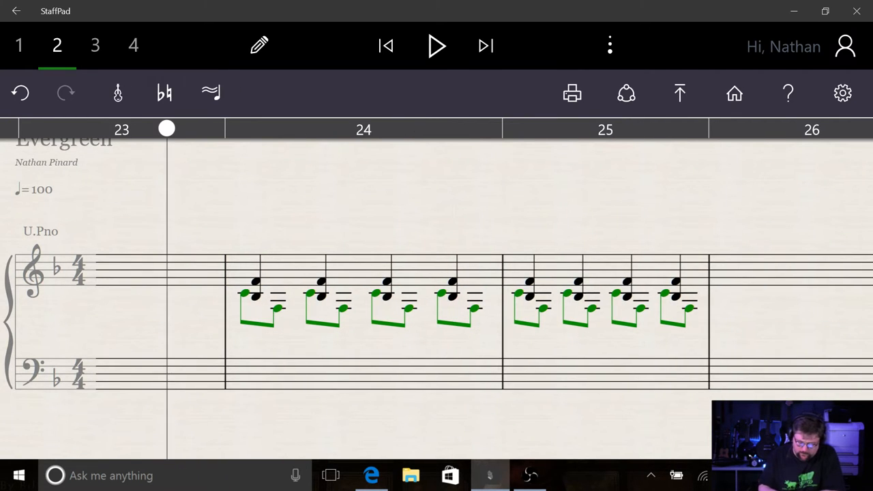
{"action": "left_click", "coordinate": [436, 46]}
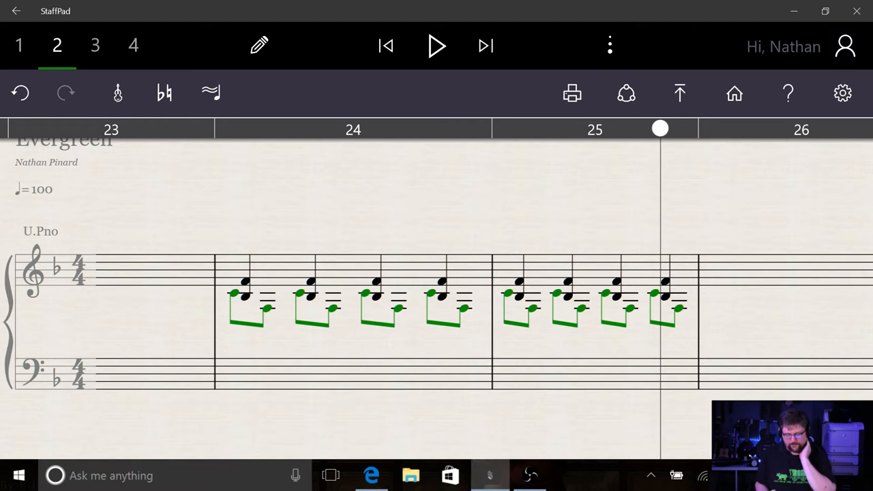
{"action": "left_click", "coordinate": [436, 47]}
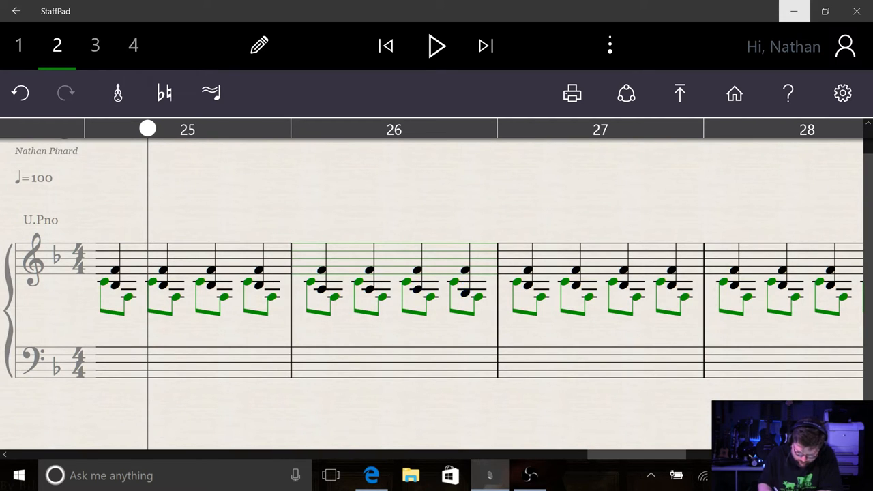
{"action": "left_click", "coordinate": [464, 289]}
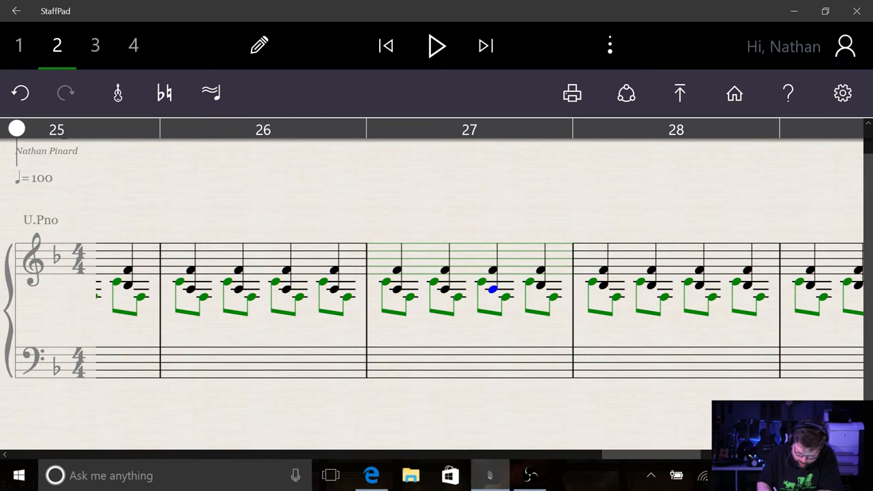
{"action": "left_click", "coordinate": [539, 286]}
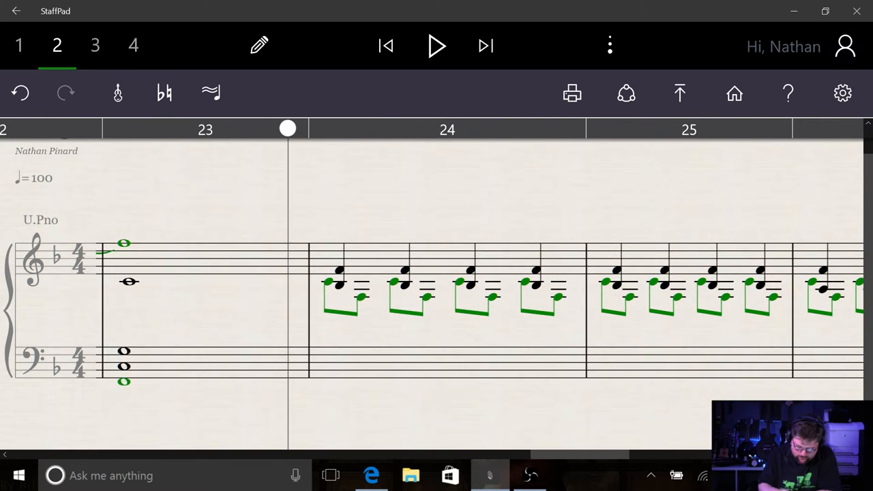
{"action": "left_click", "coordinate": [436, 46]}
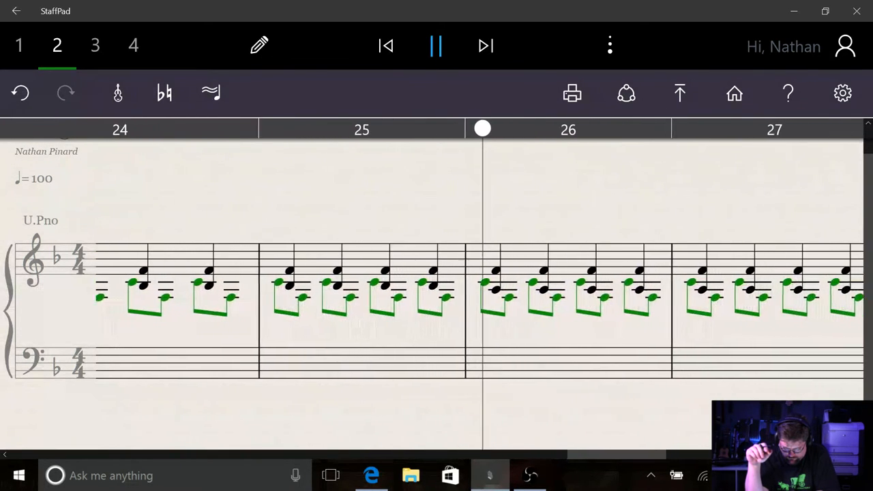
{"action": "left_click", "coordinate": [437, 47]}
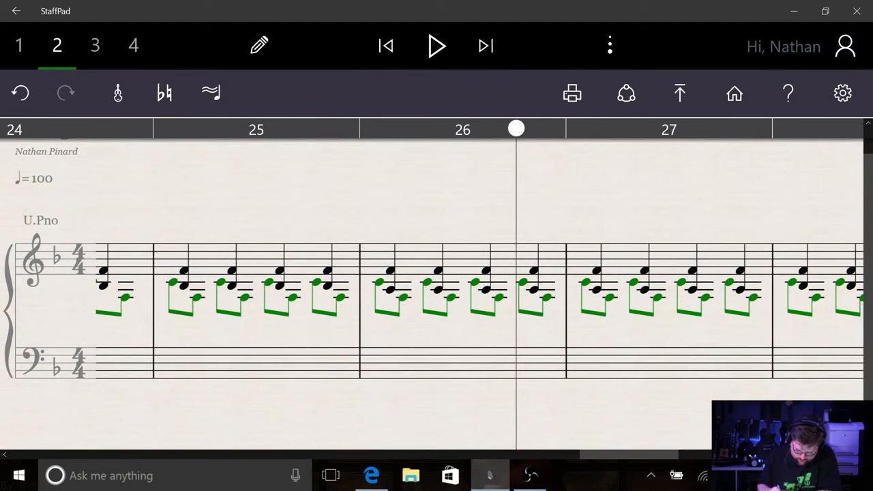
{"action": "left_click", "coordinate": [390, 289]}
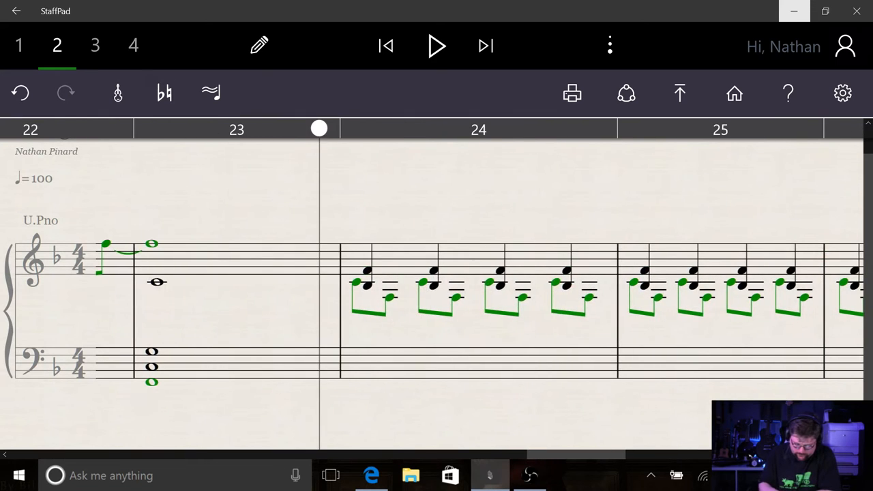
{"action": "left_click", "coordinate": [437, 46]}
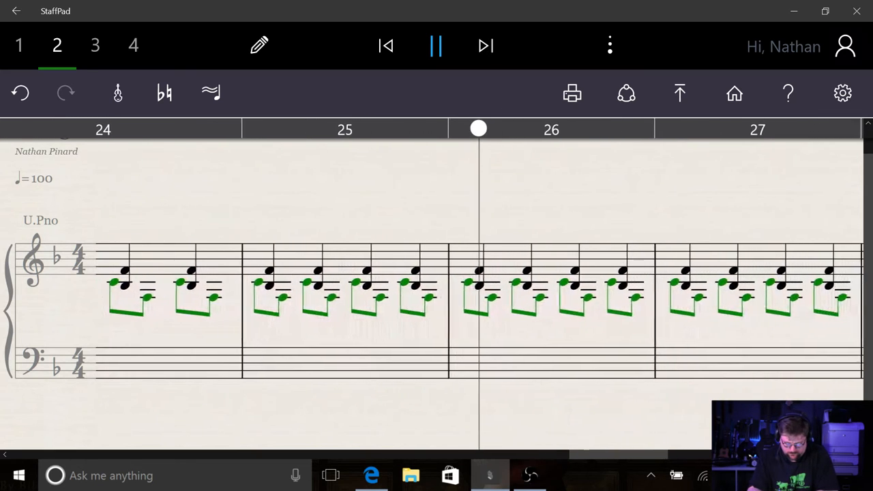
{"action": "left_click", "coordinate": [436, 46]}
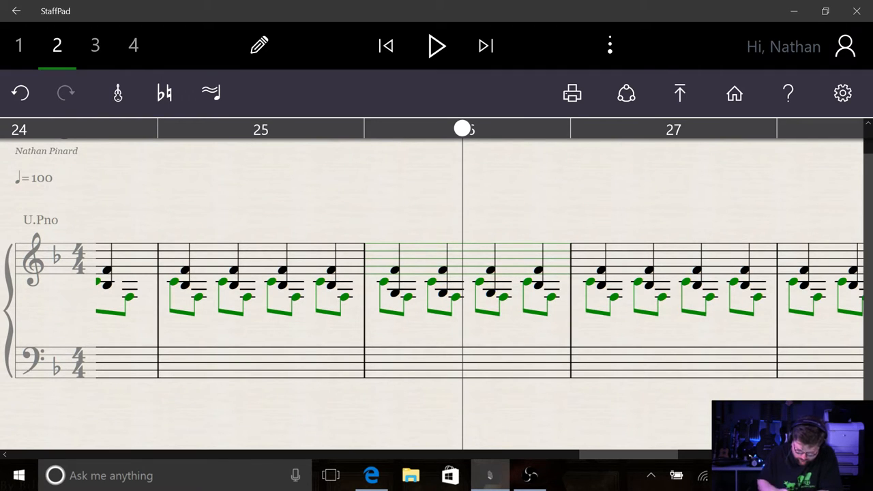
{"action": "left_click", "coordinate": [436, 46]}
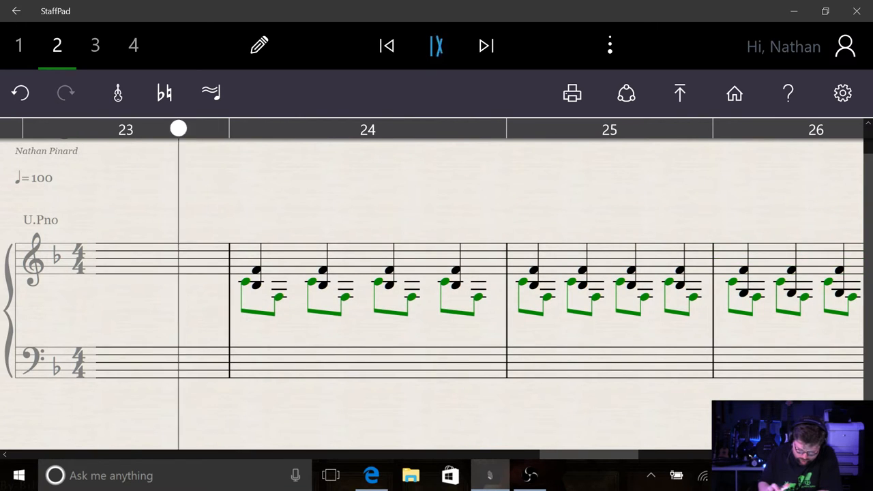
{"action": "left_click", "coordinate": [437, 46]}
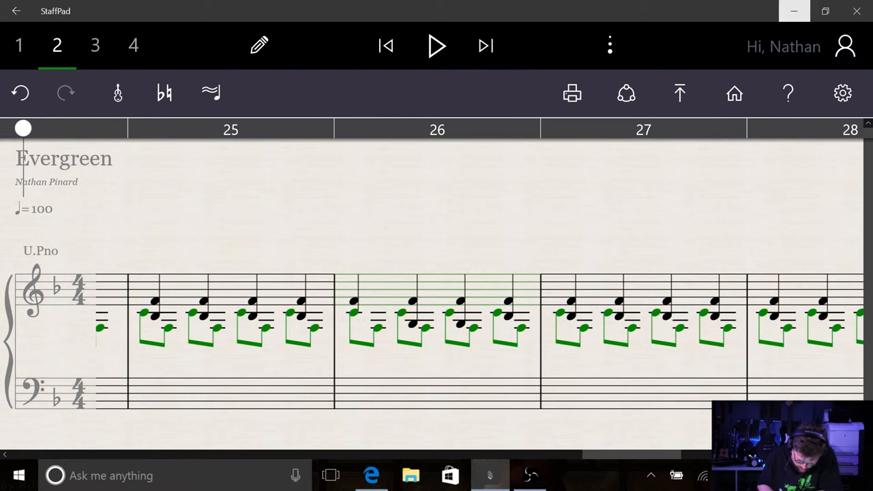
{"action": "left_click", "coordinate": [363, 316]}
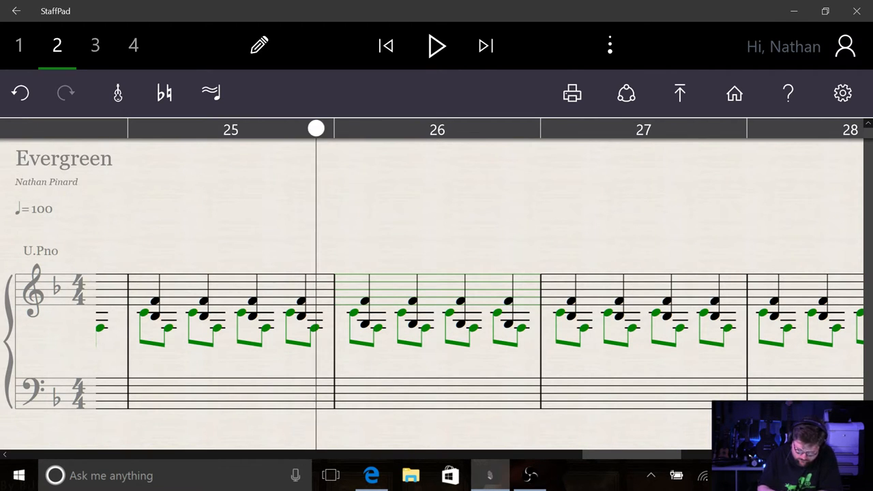
{"action": "left_click", "coordinate": [436, 46]}
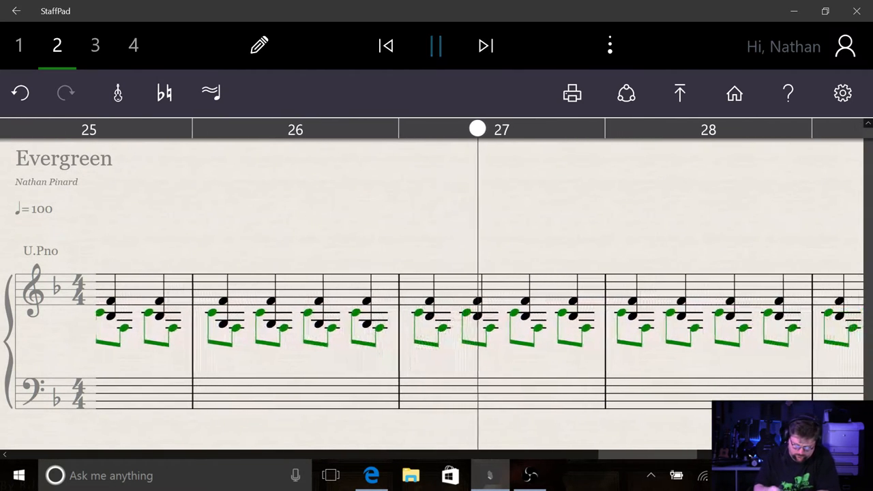
{"action": "left_click", "coordinate": [435, 45]}
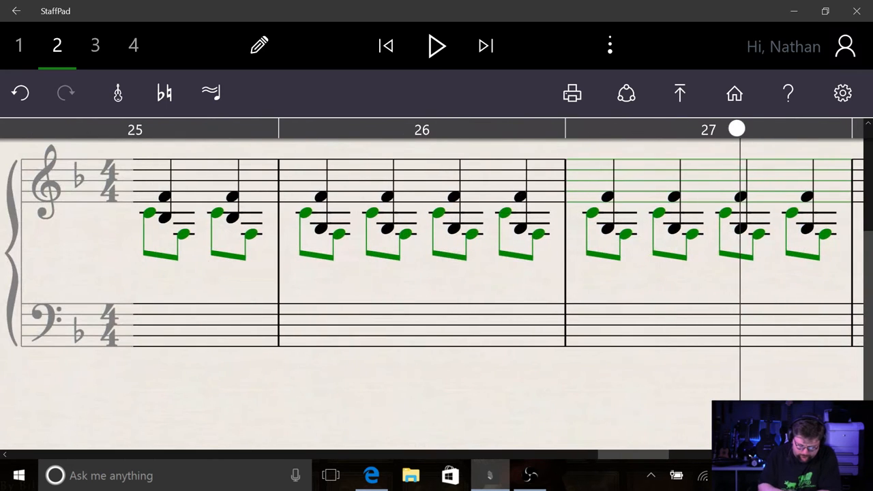
{"action": "left_click", "coordinate": [436, 46]}
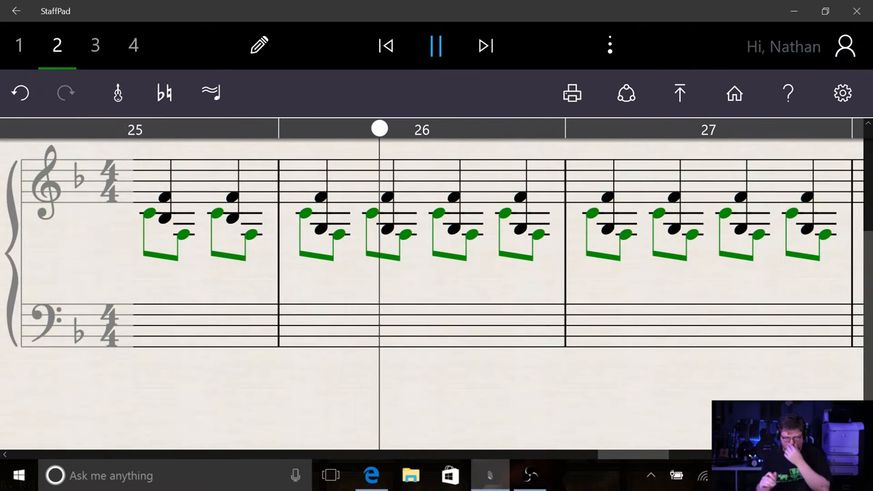
{"action": "scroll", "scroll_direction": "left", "scroll_amount": 3}
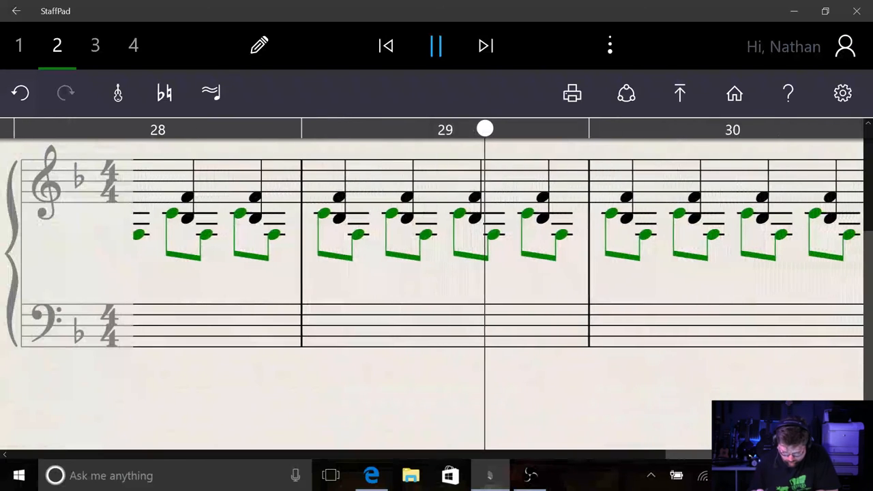
{"action": "left_click", "coordinate": [436, 46]}
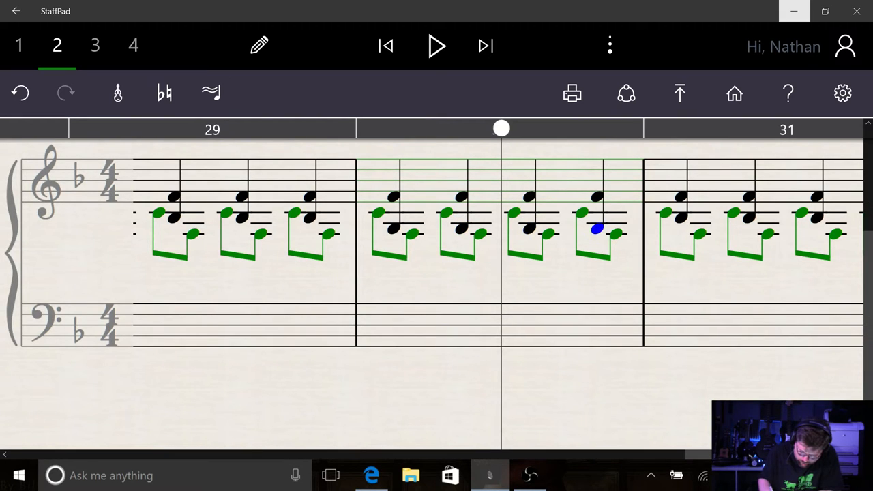
{"action": "left_click", "coordinate": [437, 46]}
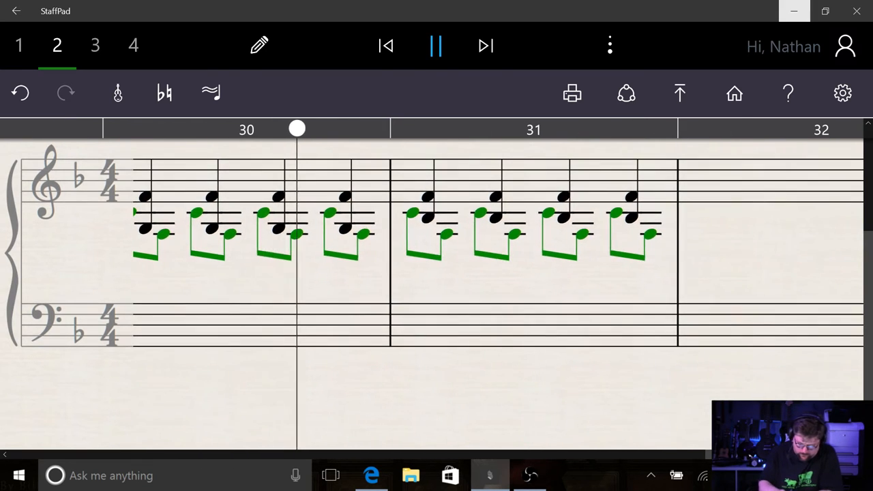
{"action": "left_click", "coordinate": [437, 46]}
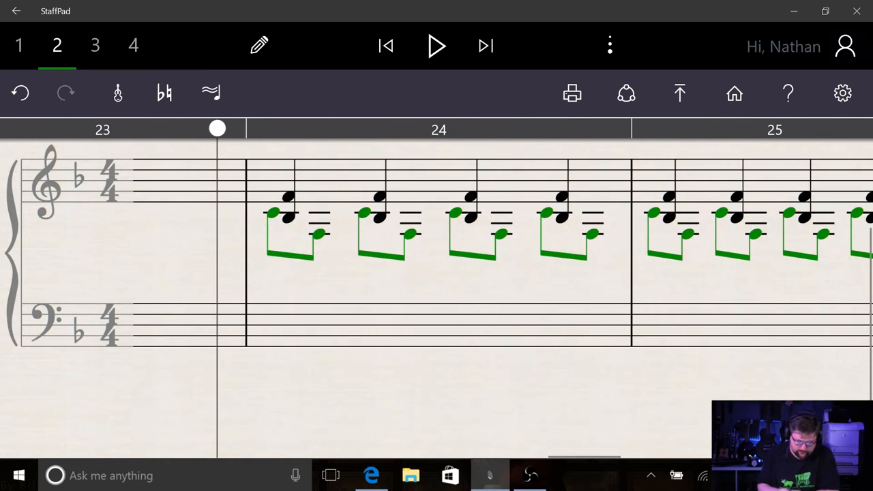
{"action": "left_click", "coordinate": [436, 46]}
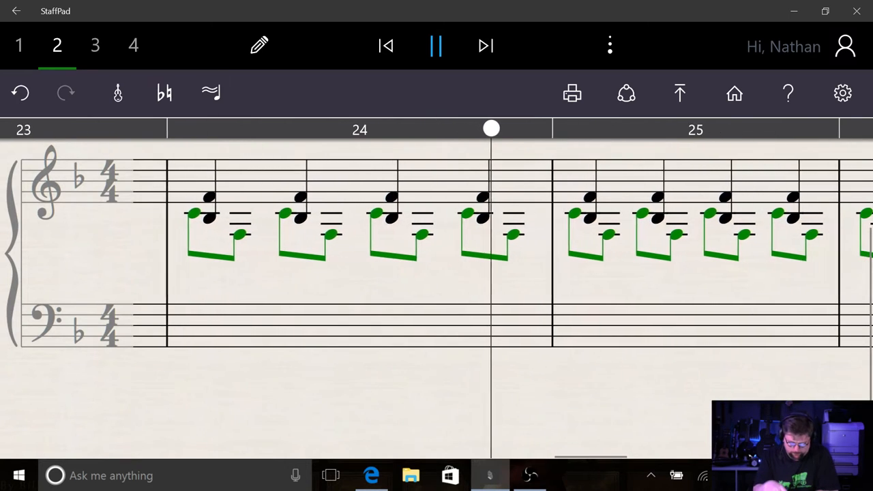
{"action": "left_click", "coordinate": [436, 46]}
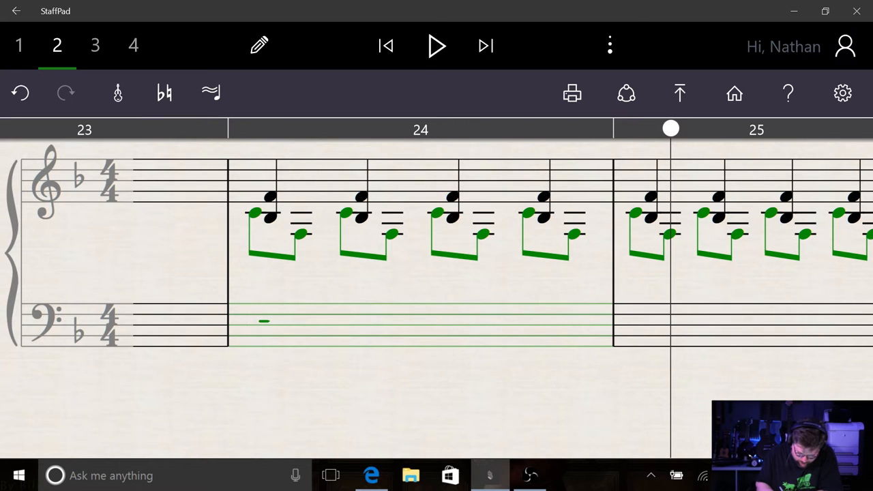
{"action": "left_click_drag", "start_coordinate": [371, 334], "coordinate": [392, 320]}
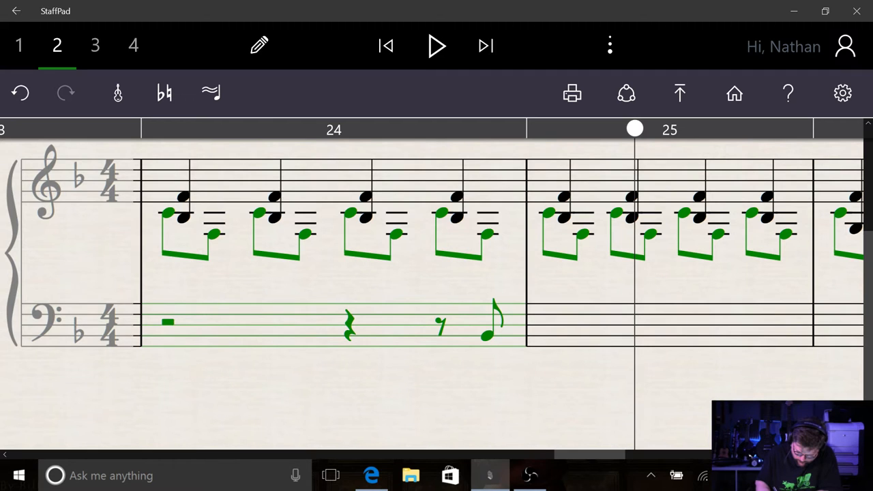
{"action": "left_click", "coordinate": [486, 360]}
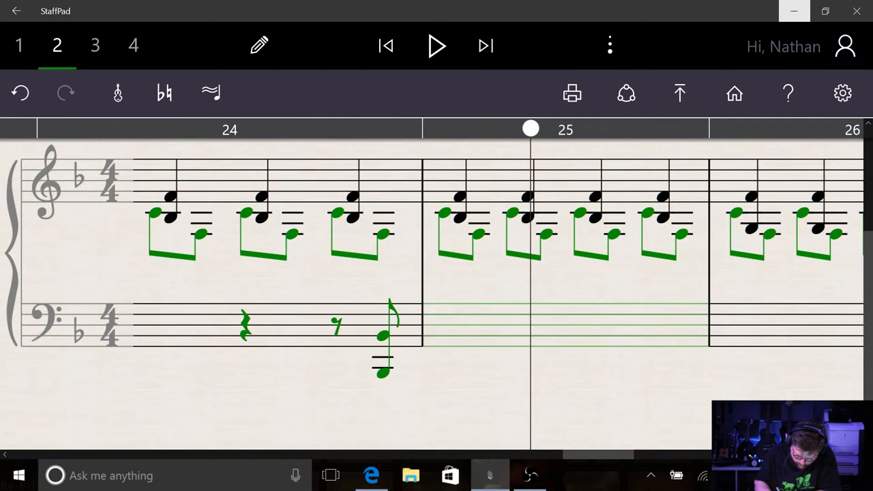
{"action": "left_click", "coordinate": [443, 335]}
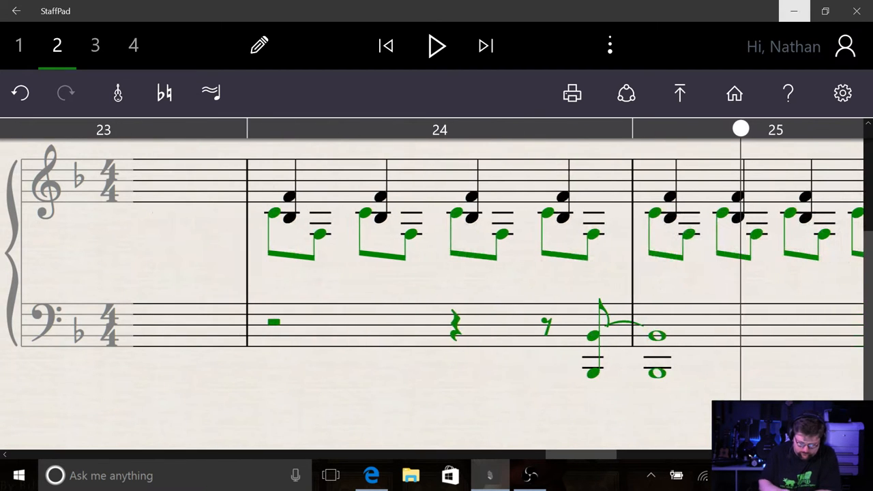
{"action": "left_click", "coordinate": [437, 46]}
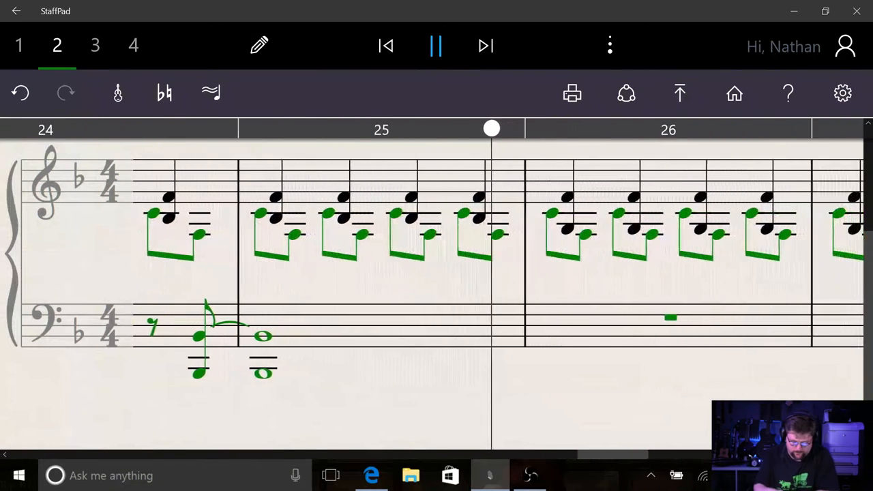
{"action": "left_click", "coordinate": [437, 45]}
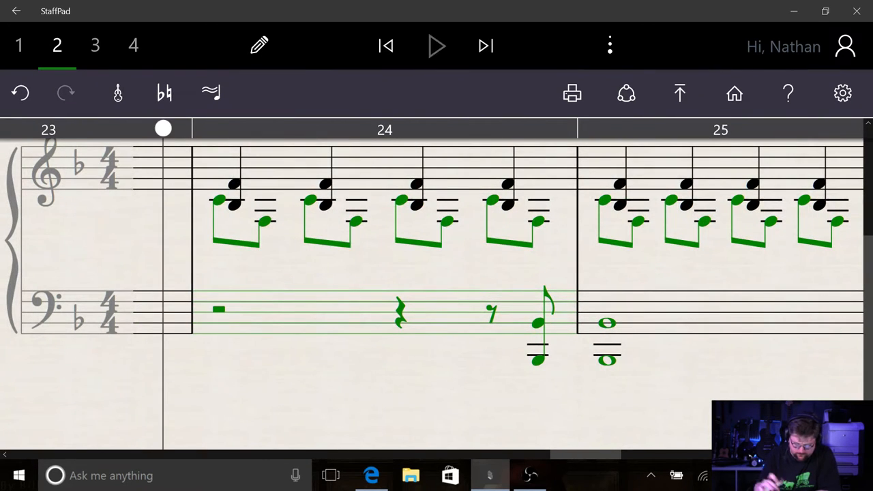
Erase the tie from bar 24's bass eighth-note chord into bar 25's whole-note chord.
{"action": "left_click", "coordinate": [437, 45]}
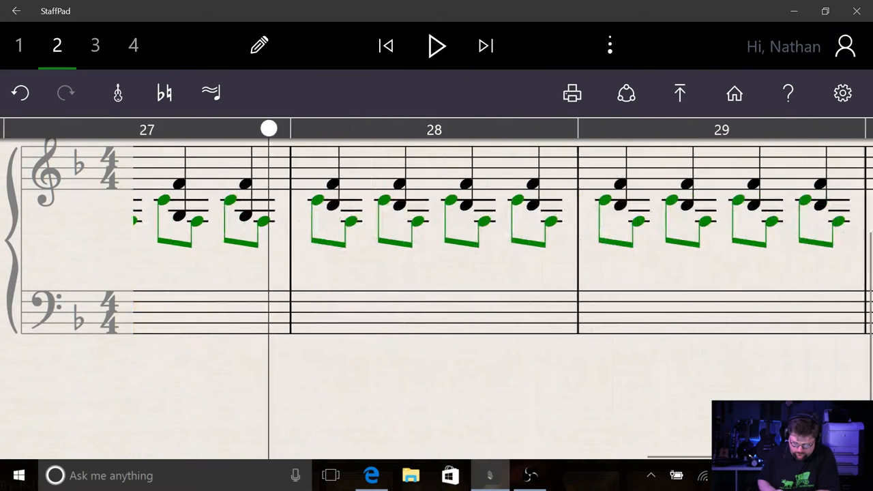
Paste the syncopated bass figure into bars 28–29 and play the passage back a few times.
{"action": "left_click", "coordinate": [436, 47]}
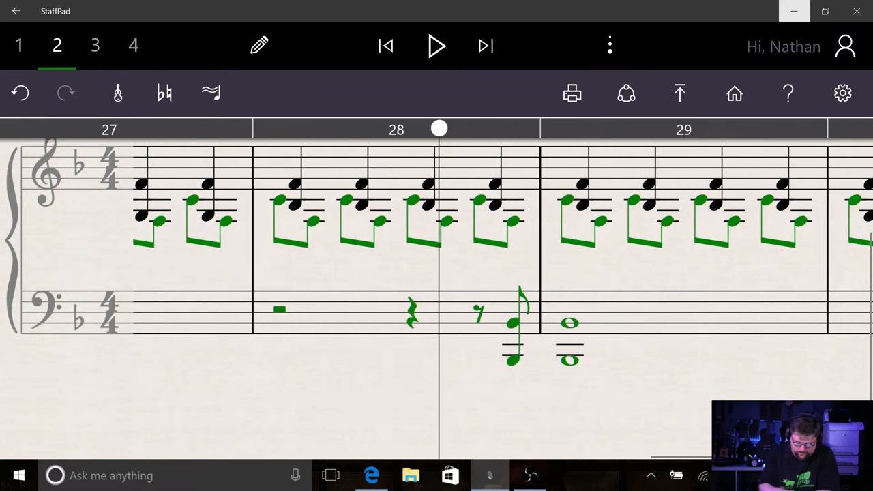
{"action": "left_click", "coordinate": [436, 46]}
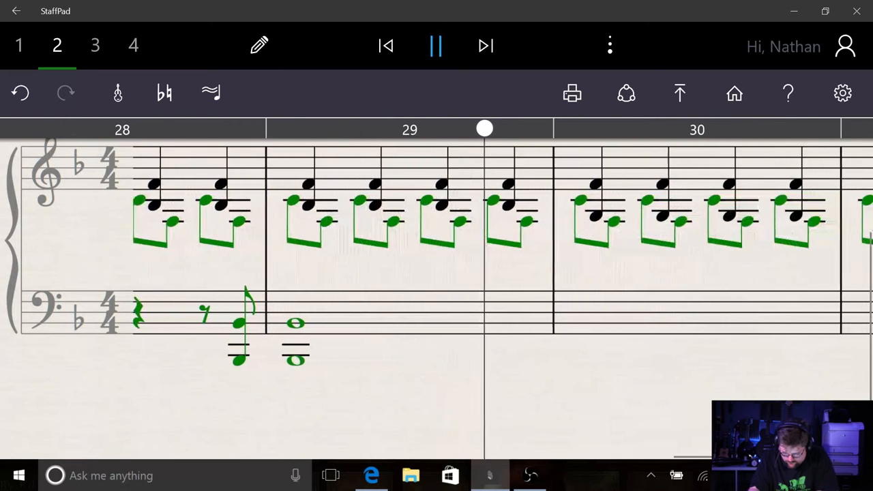
{"action": "left_click", "coordinate": [435, 45]}
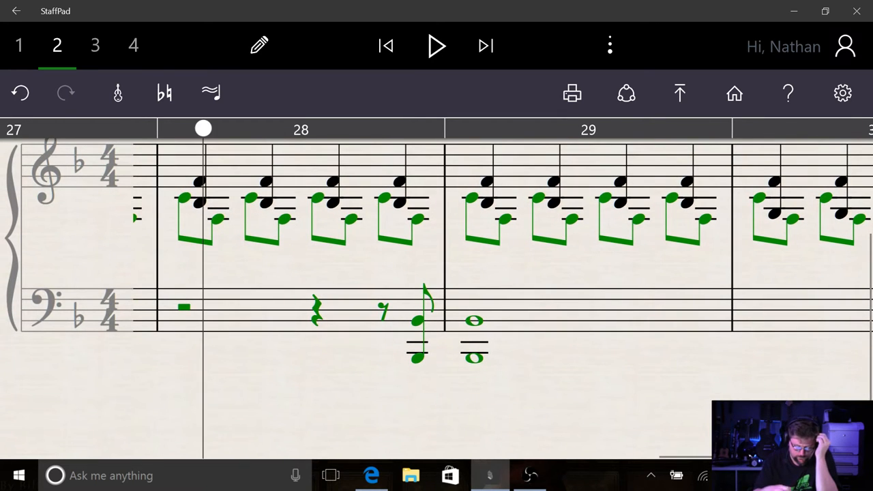
{"action": "left_click", "coordinate": [437, 46]}
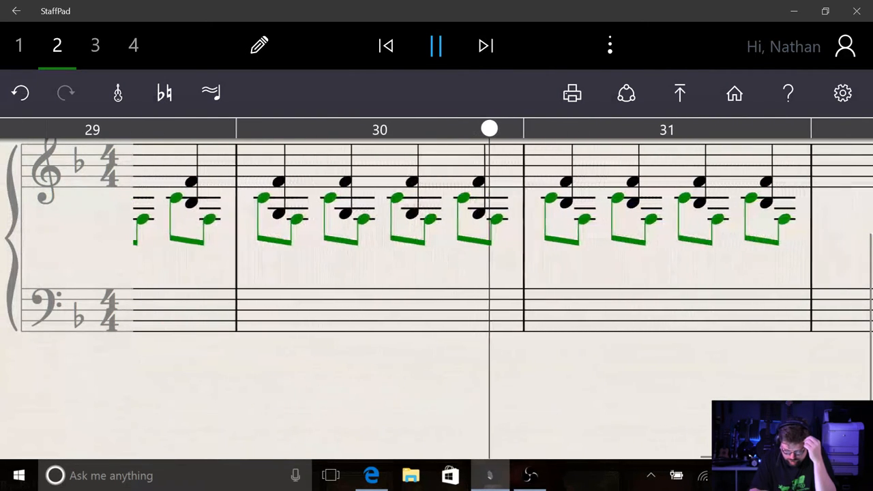
{"action": "left_click", "coordinate": [437, 46]}
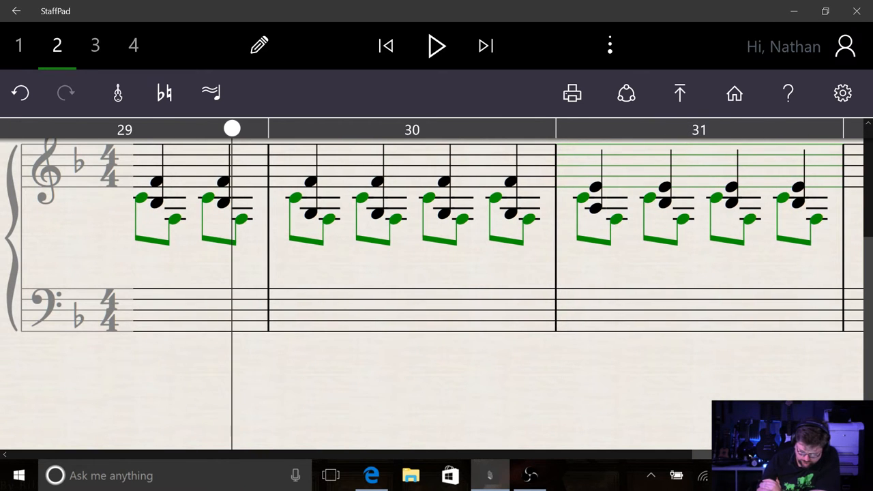
{"action": "left_click", "coordinate": [437, 46]}
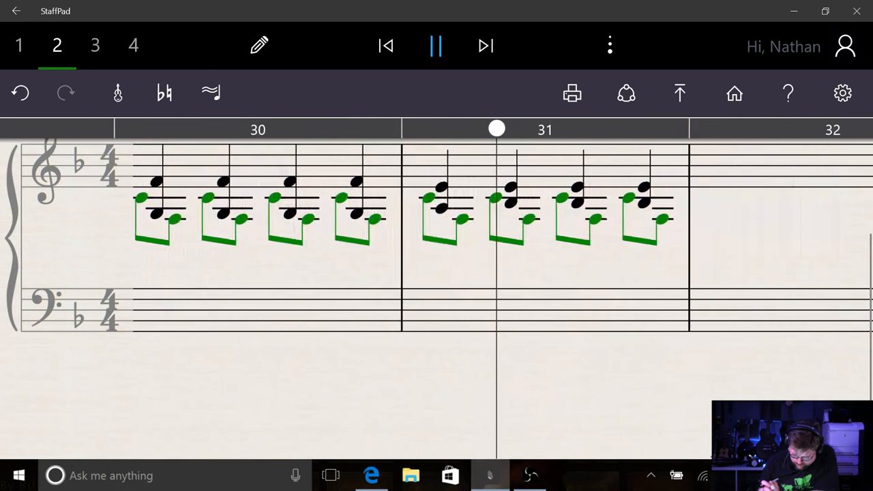
{"action": "left_click", "coordinate": [437, 45]}
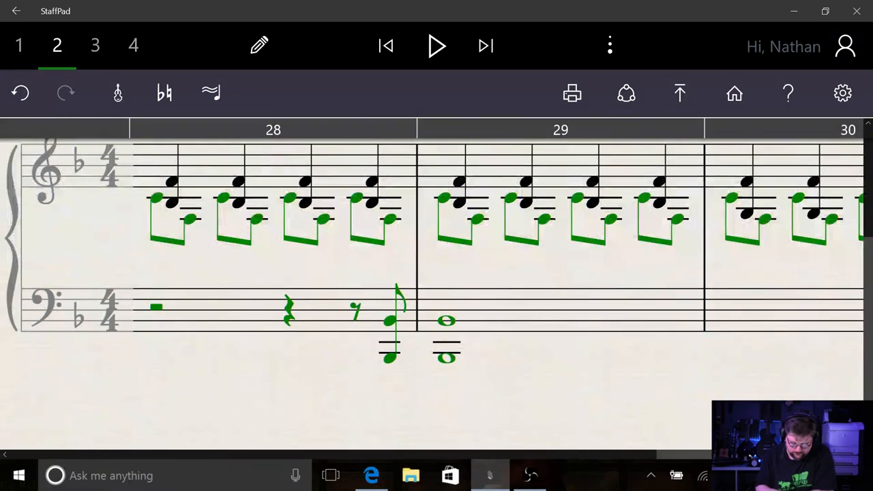
Write the low whole-note octave chords and check the whole note in bar 31.
{"action": "left_click", "coordinate": [436, 46]}
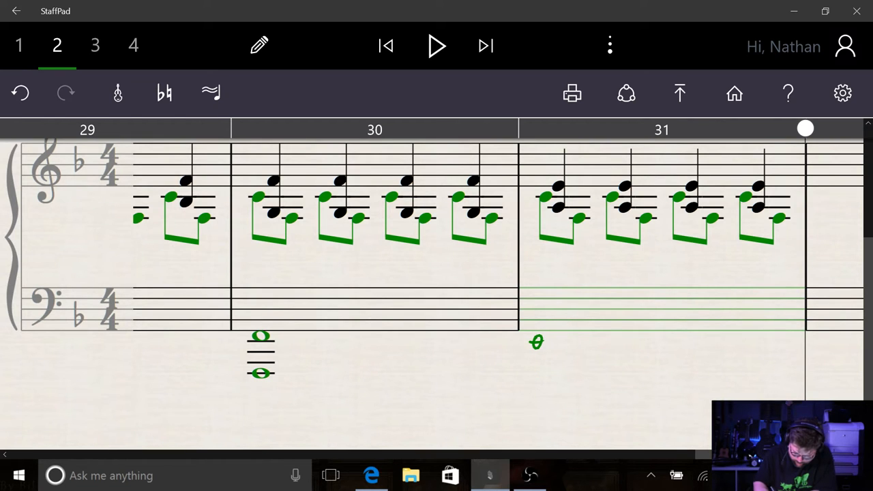
{"action": "left_click", "coordinate": [546, 334]}
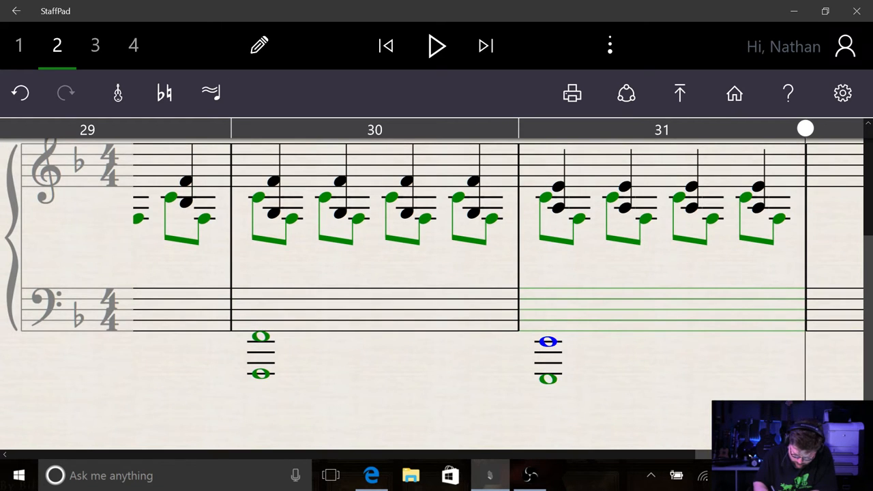
{"action": "scroll", "scroll_direction": "left", "scroll_amount": 3}
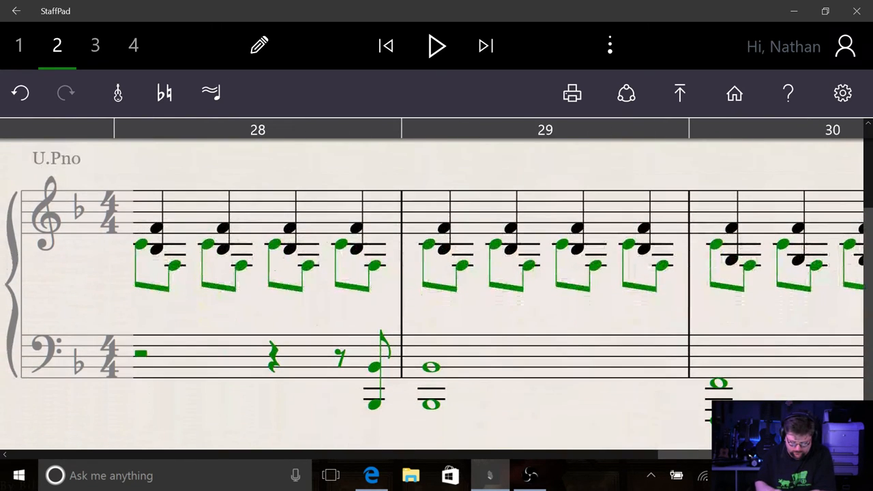
{"action": "left_click", "coordinate": [436, 46]}
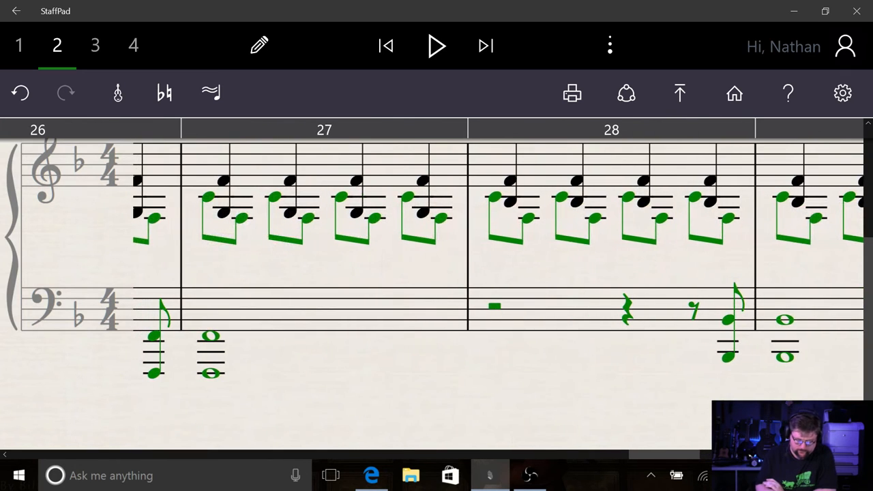
Play back bars 27–31, then bring up the score's instrument list showing only Upright Piano.
{"action": "left_click", "coordinate": [437, 46]}
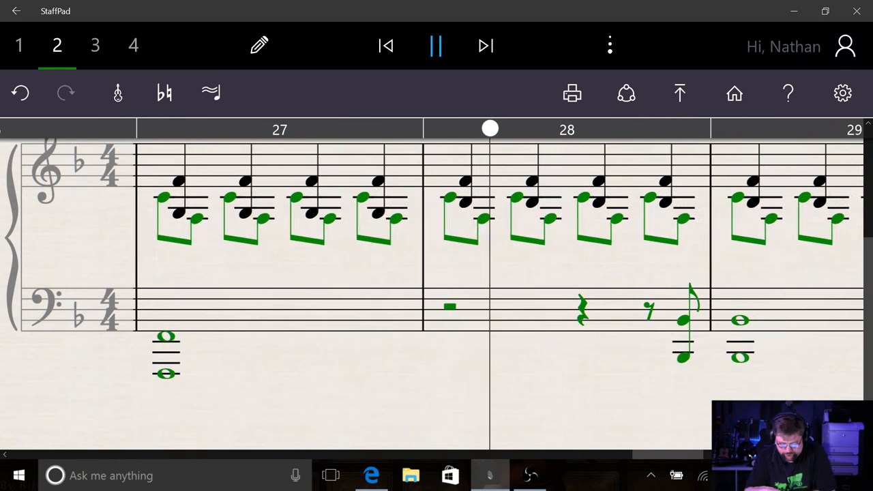
{"action": "left_click", "coordinate": [436, 45]}
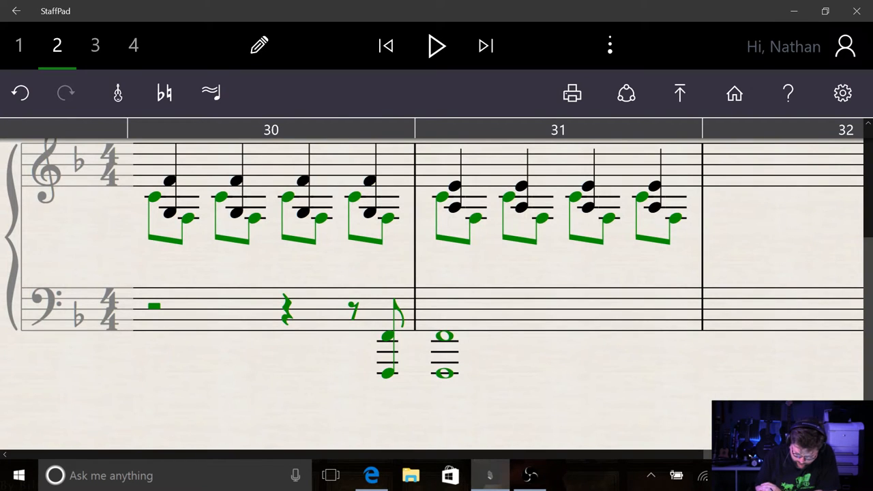
{"action": "left_click", "coordinate": [436, 47]}
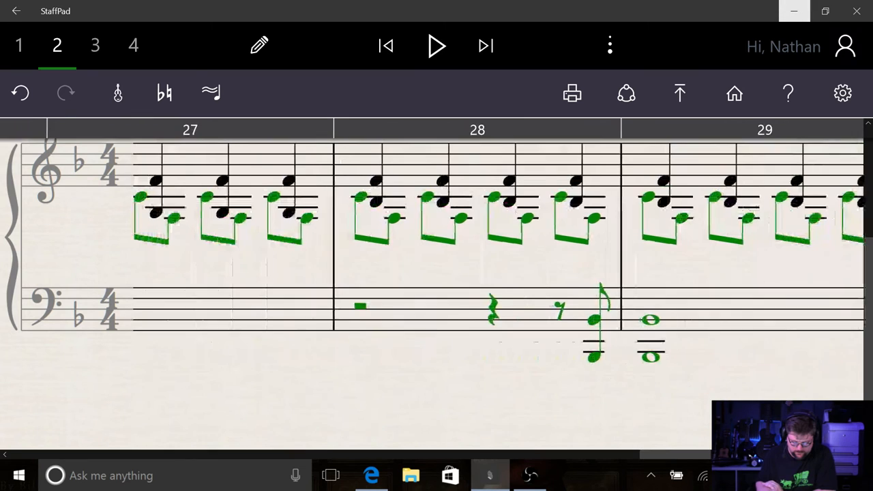
{"action": "left_click", "coordinate": [436, 47]}
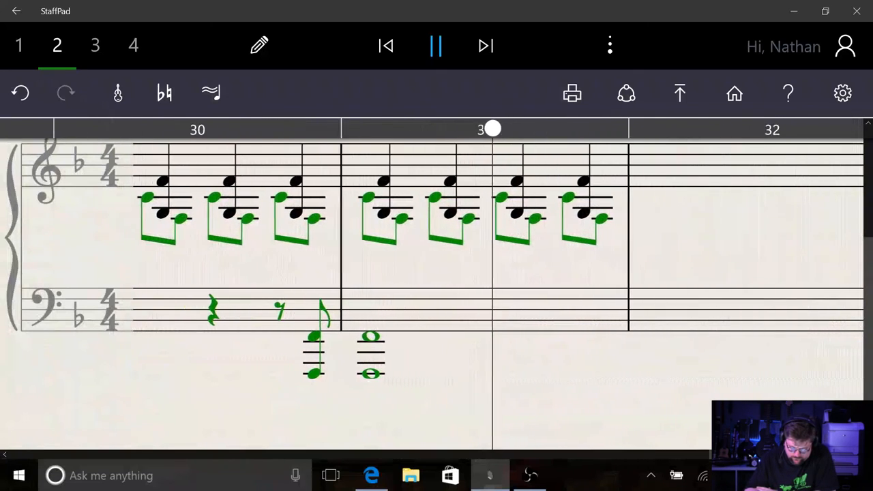
{"action": "left_click", "coordinate": [437, 47]}
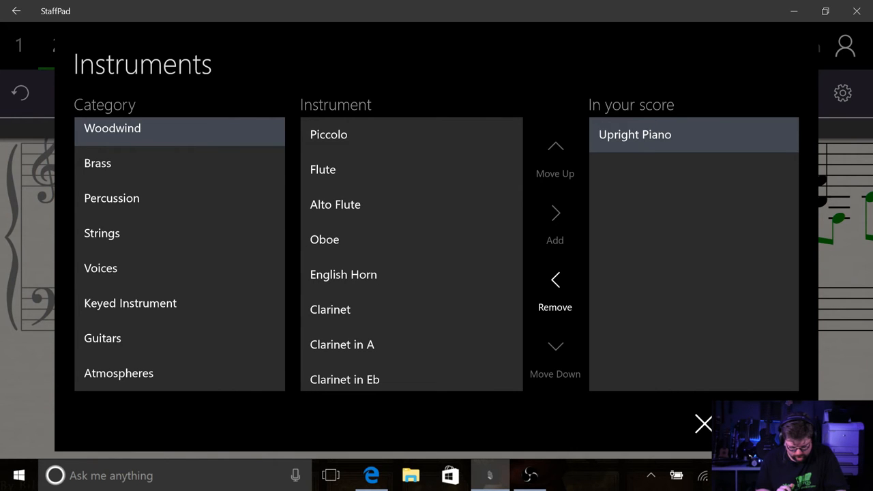
Add 1st Violins, 2nd Violins, Viola, Cello and Double Bass from the Strings category.
{"action": "left_click", "coordinate": [101, 232]}
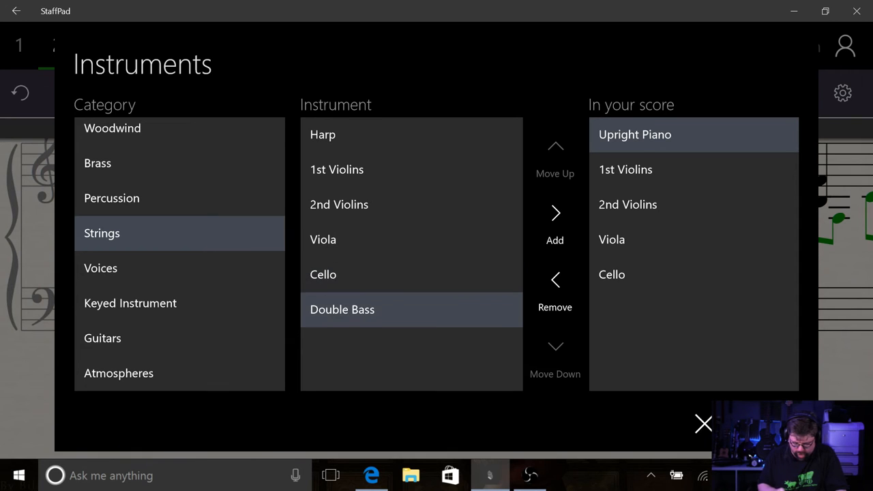
{"action": "left_click", "coordinate": [554, 226]}
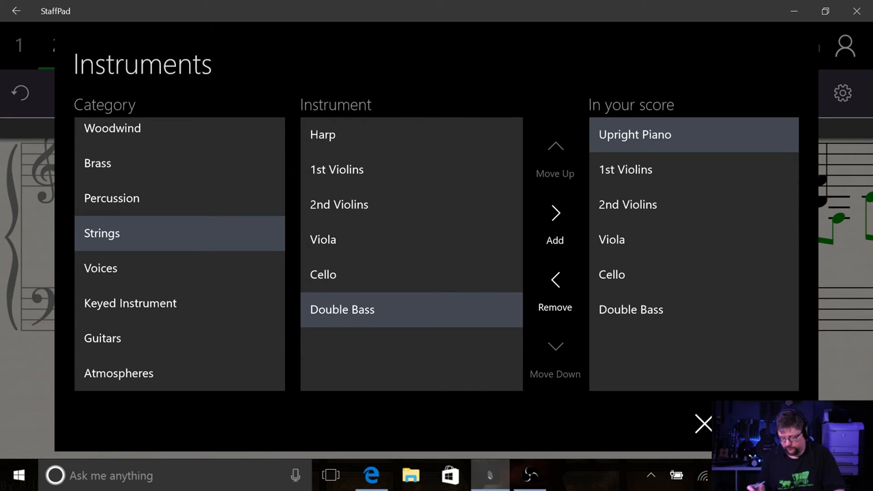
{"action": "left_click", "coordinate": [703, 423]}
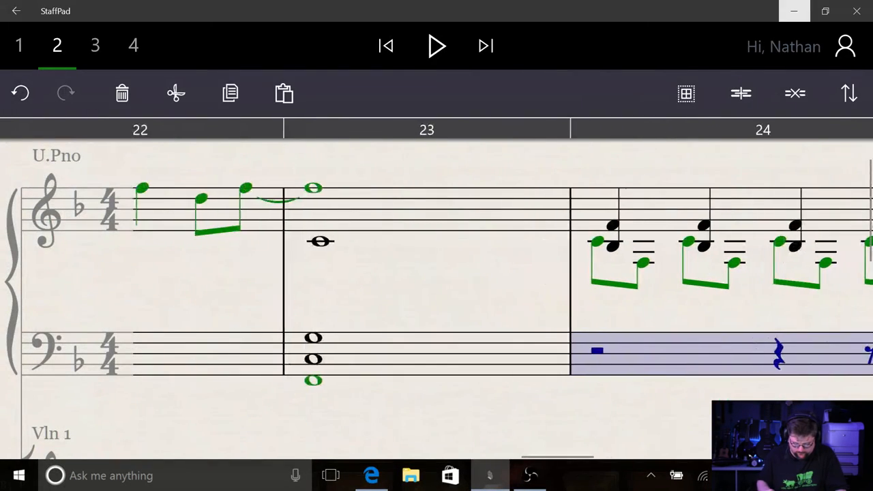
Give the Double Bass staff the piano's bar 24–25 bass figure, then reopen the instrument list.
{"action": "scroll", "scroll_direction": "right", "scroll_amount": 3}
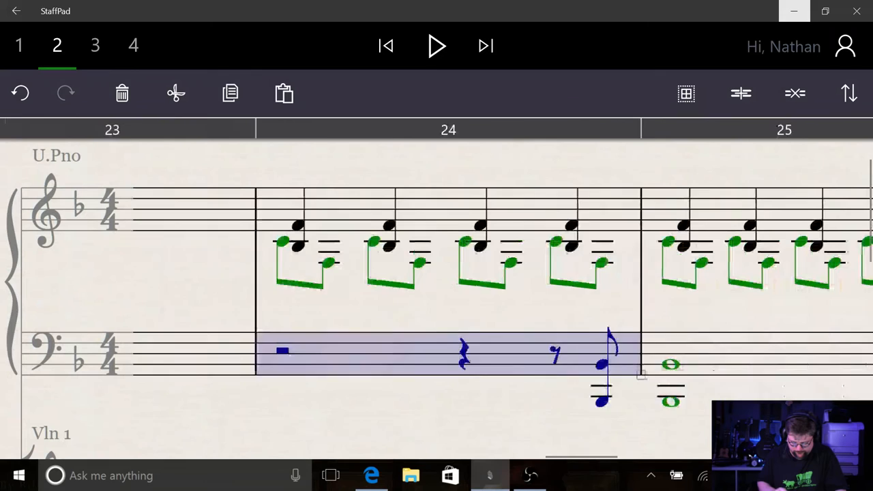
{"action": "scroll", "scroll_direction": "left", "scroll_amount": 3}
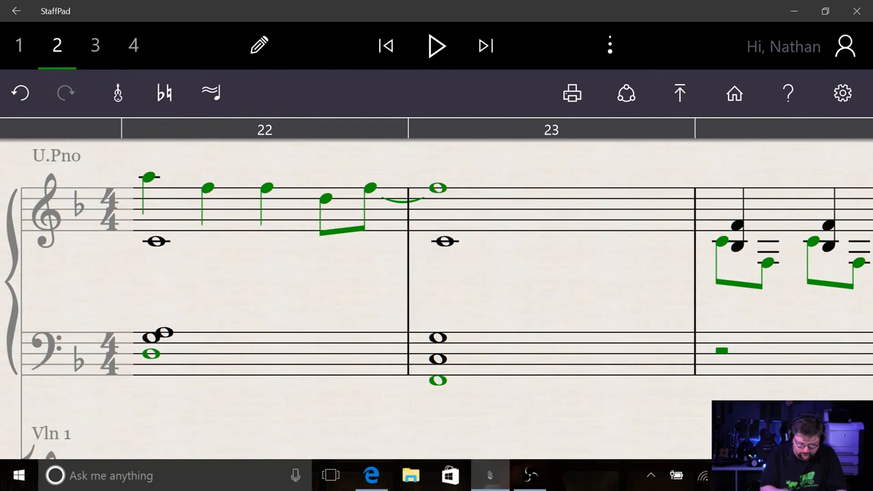
{"action": "left_click", "coordinate": [437, 47]}
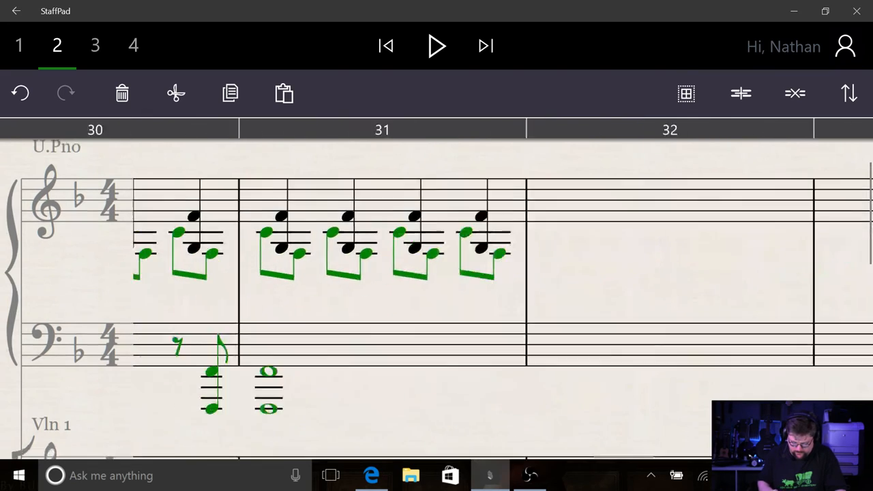
{"action": "scroll", "scroll_direction": "left", "scroll_amount": 3}
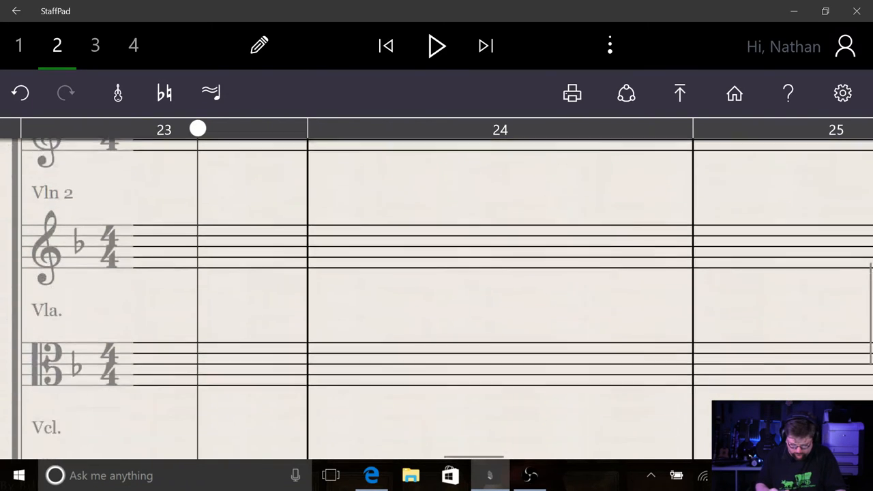
{"action": "scroll", "scroll_direction": "down", "scroll_amount": 3}
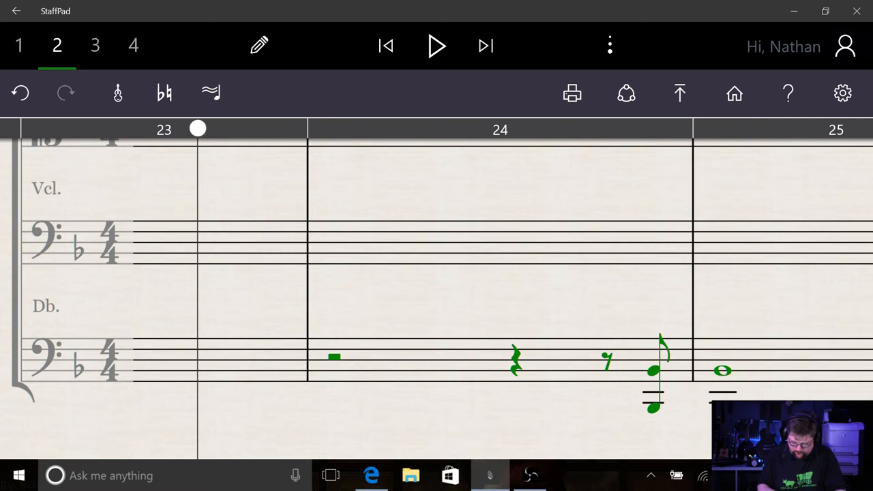
{"action": "left_click", "coordinate": [436, 46]}
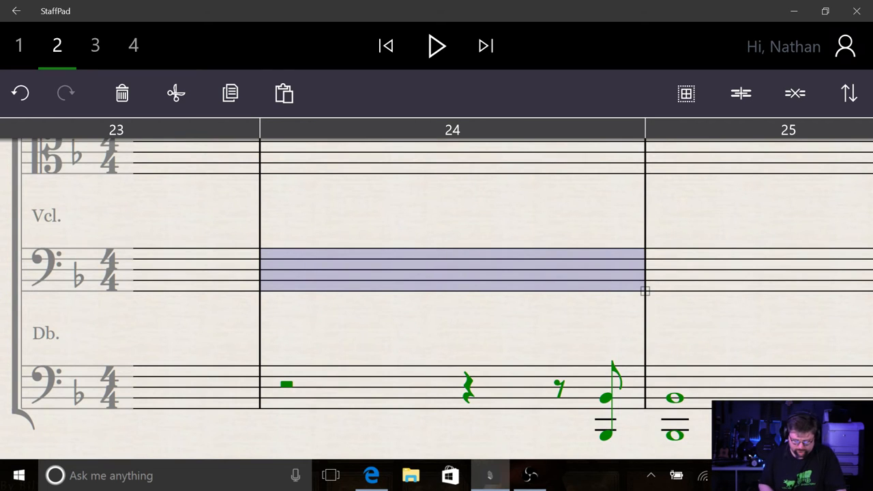
{"action": "scroll", "scroll_direction": "down", "scroll_amount": 3}
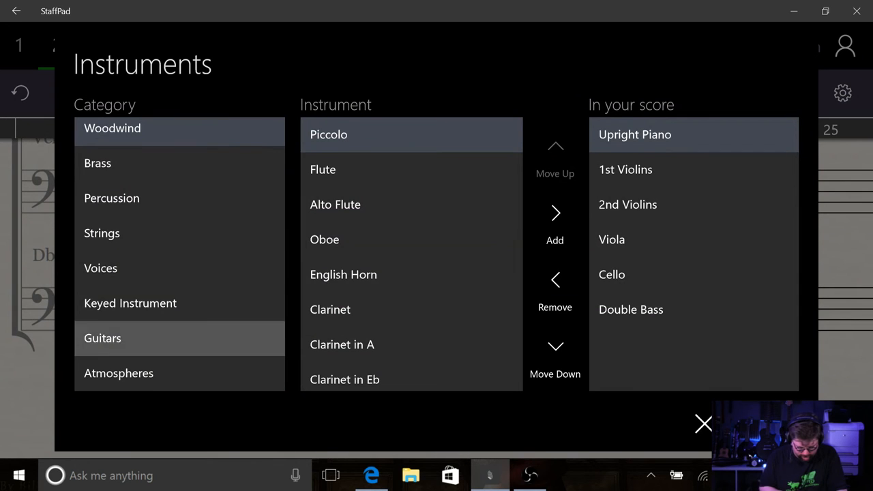
Add Timpani and Gran Casa from the Percussion list and return to the score.
{"action": "left_click", "coordinate": [112, 198]}
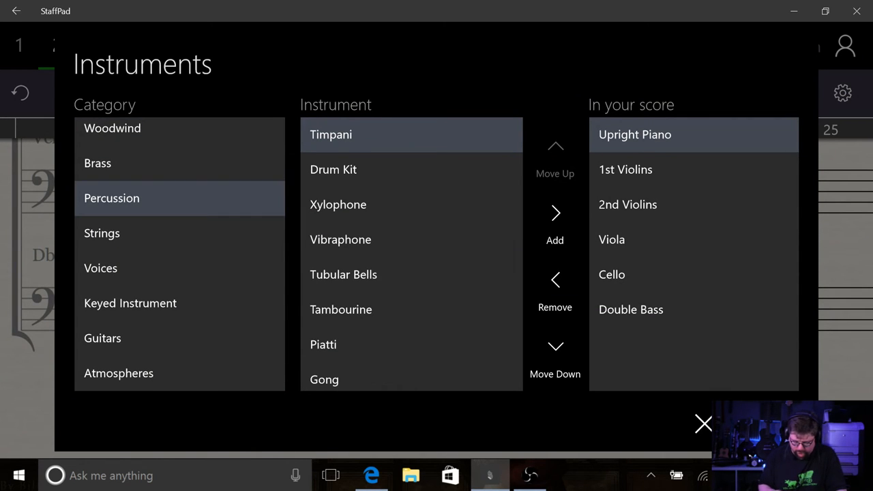
{"action": "left_click", "coordinate": [554, 224]}
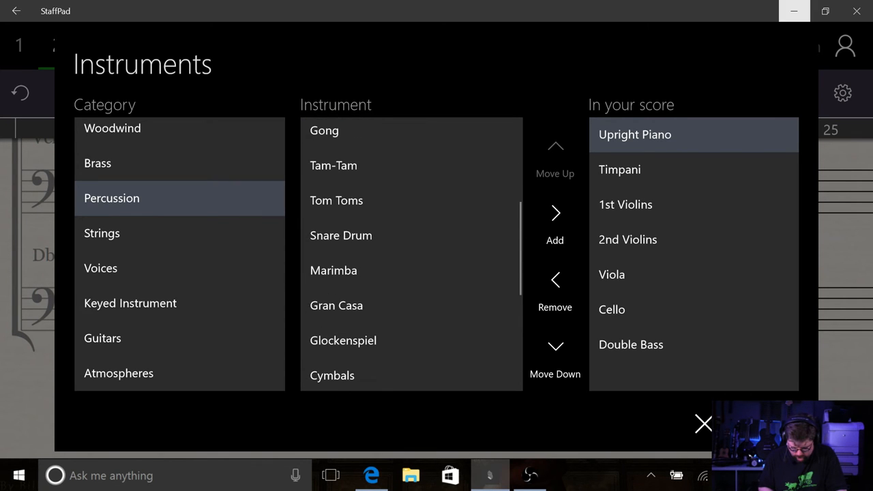
{"action": "double_click", "coordinate": [336, 305]}
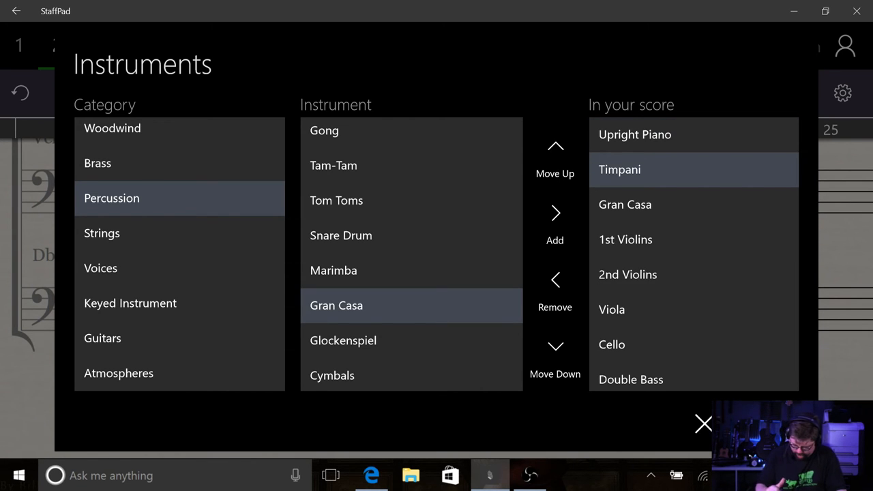
{"action": "left_click", "coordinate": [554, 346]}
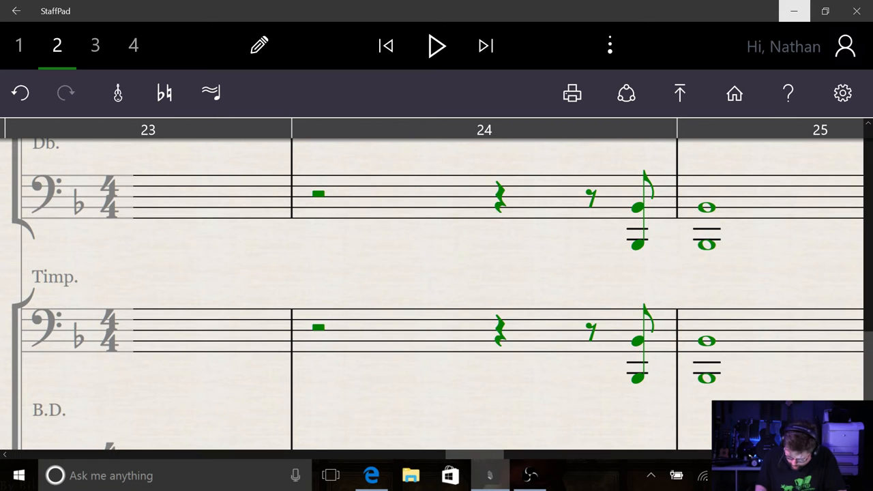
Remove the timpani's low octave notes so the figure plays single notes.
{"action": "left_click", "coordinate": [636, 376]}
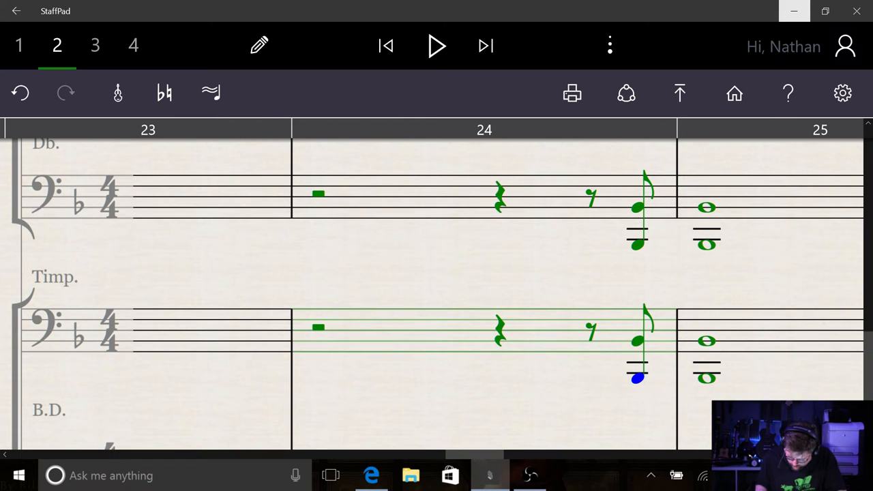
{"action": "scroll", "scroll_direction": "right", "scroll_amount": 3}
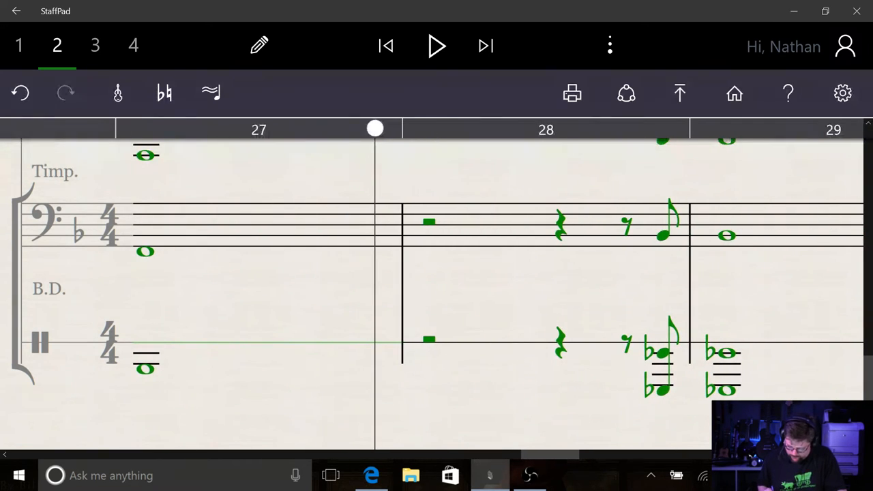
{"action": "scroll", "scroll_direction": "right", "scroll_amount": 3}
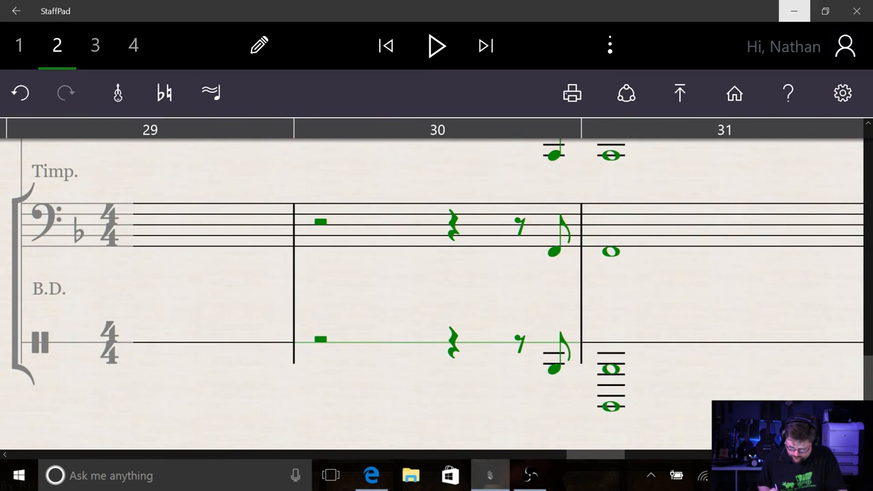
{"action": "scroll", "scroll_direction": "right", "scroll_amount": 3}
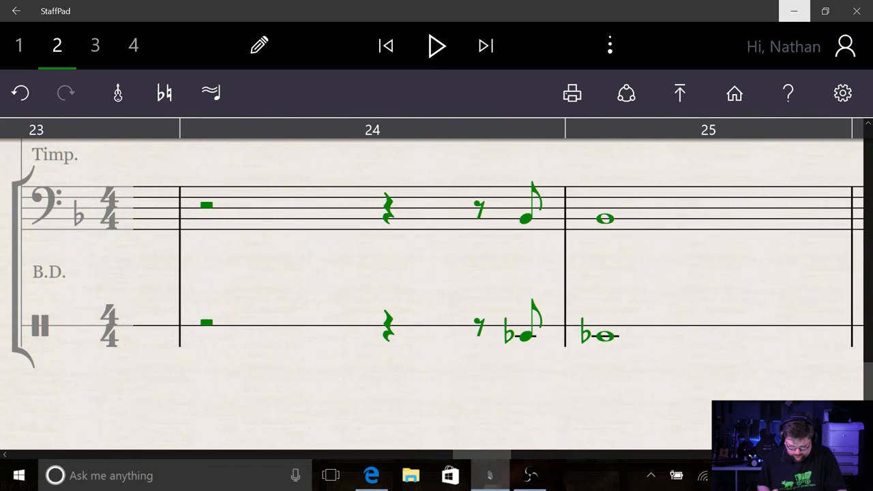
Write the timpani's syncopated rest-and-eighth rhythm onto the bass drum staff from bar 24.
{"action": "left_click", "coordinate": [524, 334]}
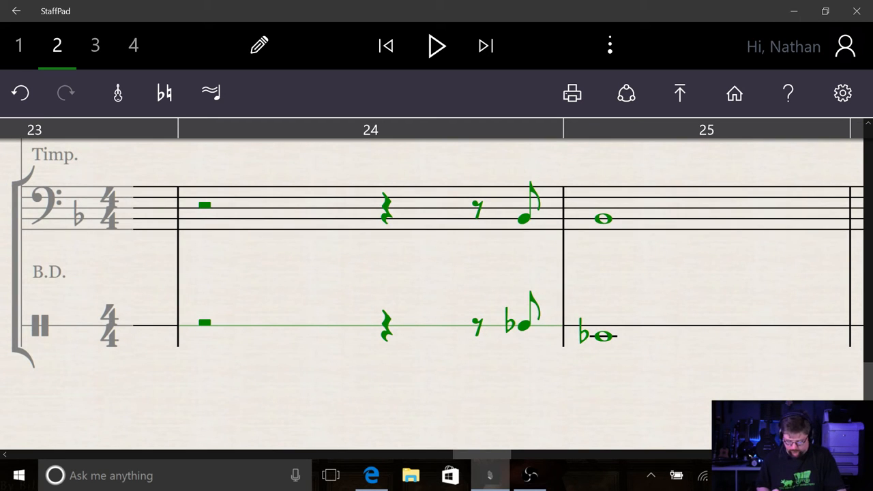
{"action": "left_click", "coordinate": [529, 475]}
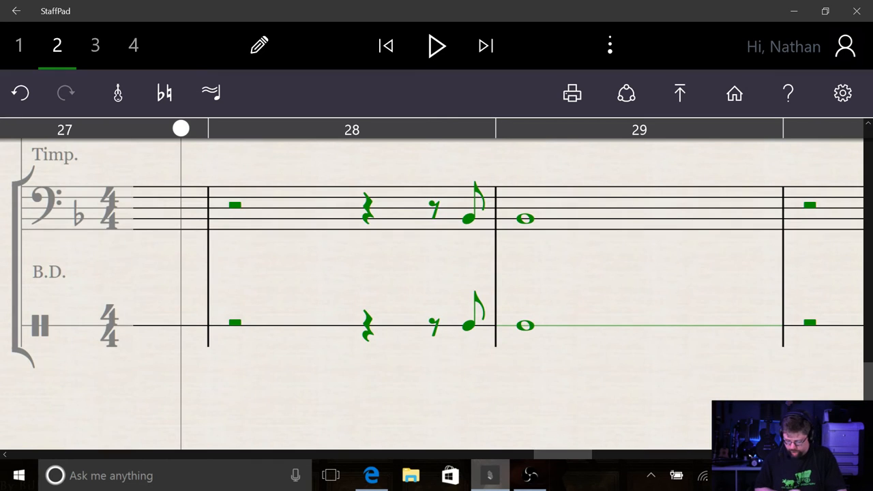
{"action": "scroll", "scroll_direction": "right", "scroll_amount": 3}
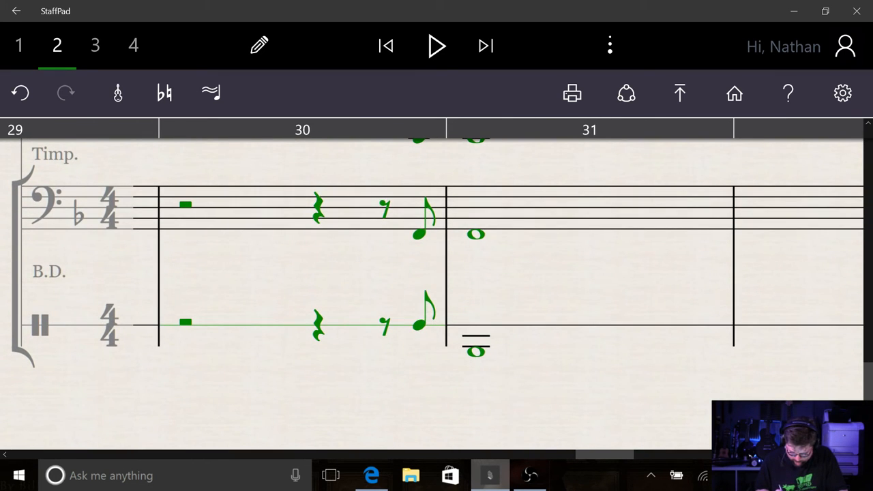
{"action": "scroll", "scroll_direction": "right", "scroll_amount": 3}
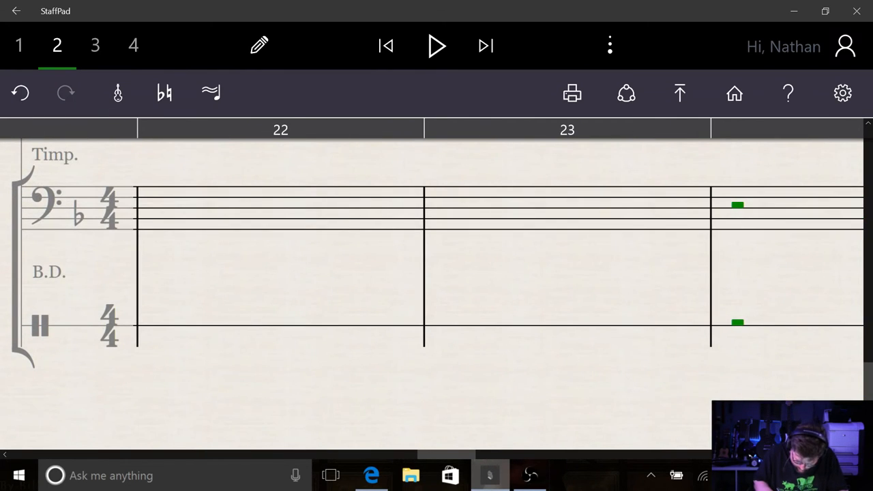
Write a whole note in bar 23 of the bass drum staff.
{"action": "left_click", "coordinate": [453, 325]}
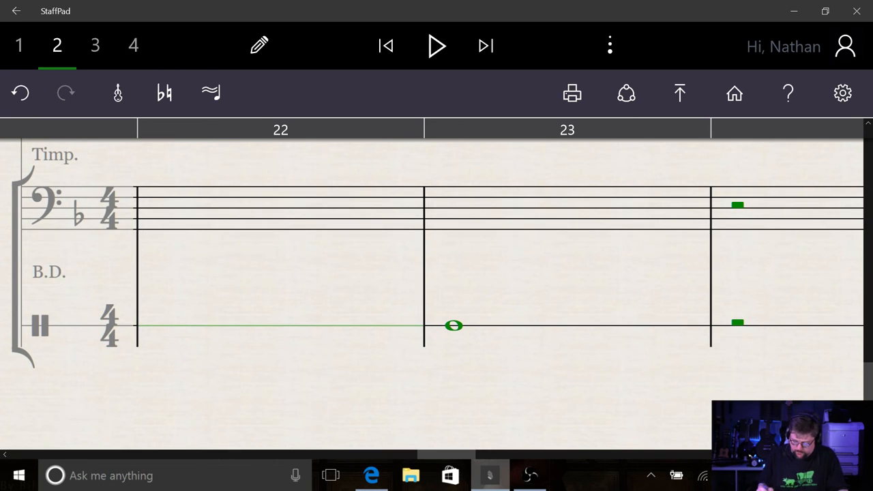
{"action": "left_click", "coordinate": [608, 45]}
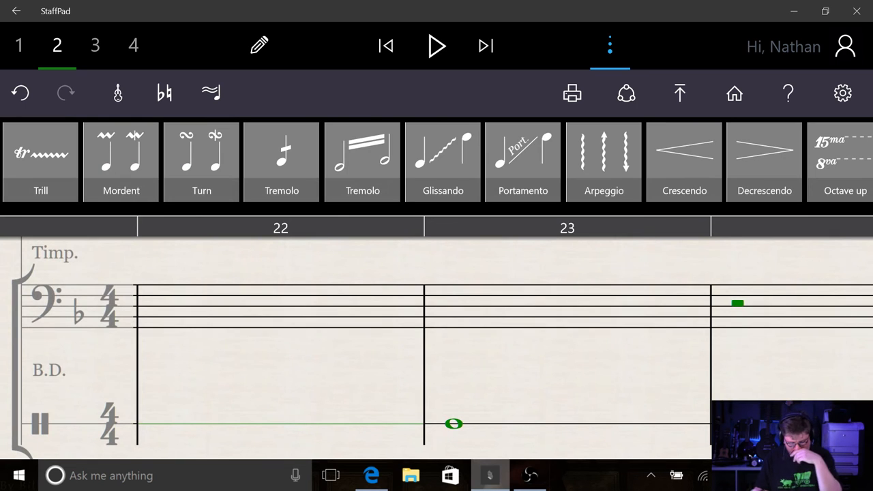
{"action": "left_click", "coordinate": [281, 161]}
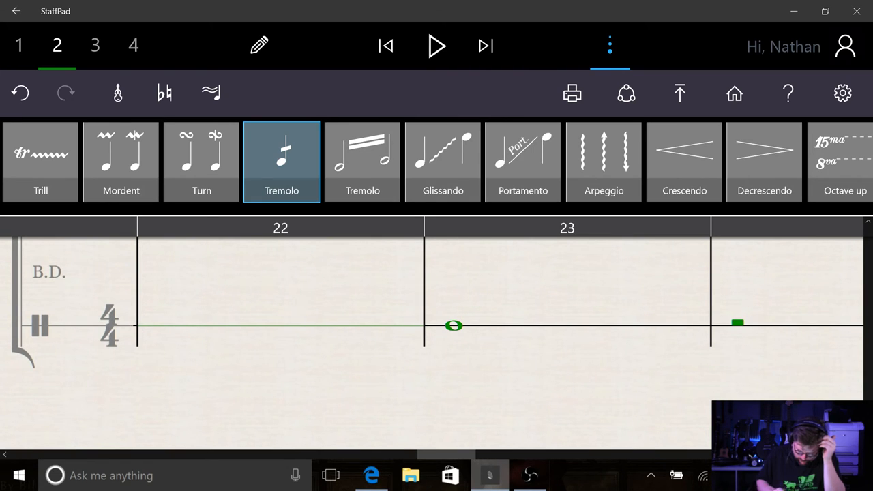
{"action": "left_click", "coordinate": [281, 161]}
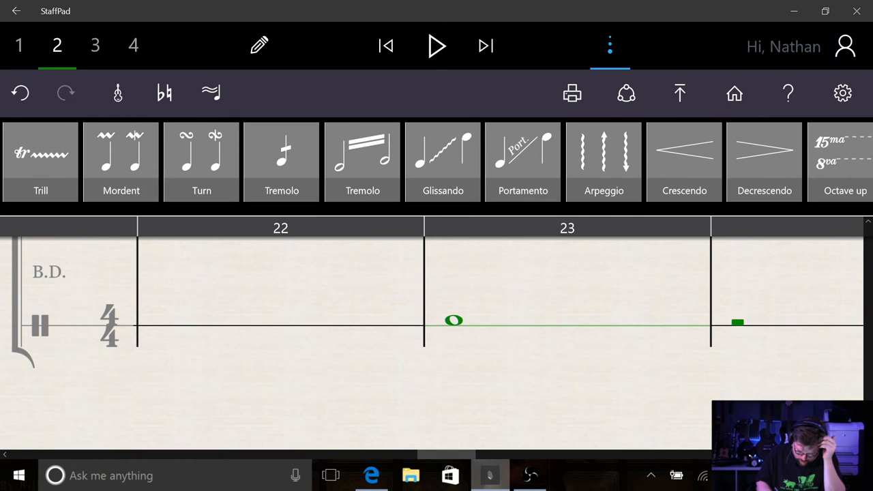
Mark the bass drum's bar 23 whole note with a tremolo roll.
{"action": "left_click", "coordinate": [453, 322]}
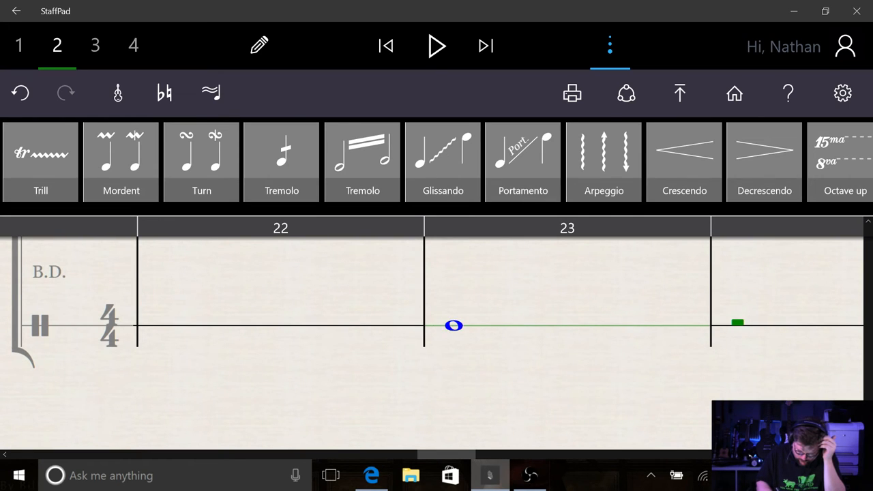
{"action": "left_click", "coordinate": [281, 161]}
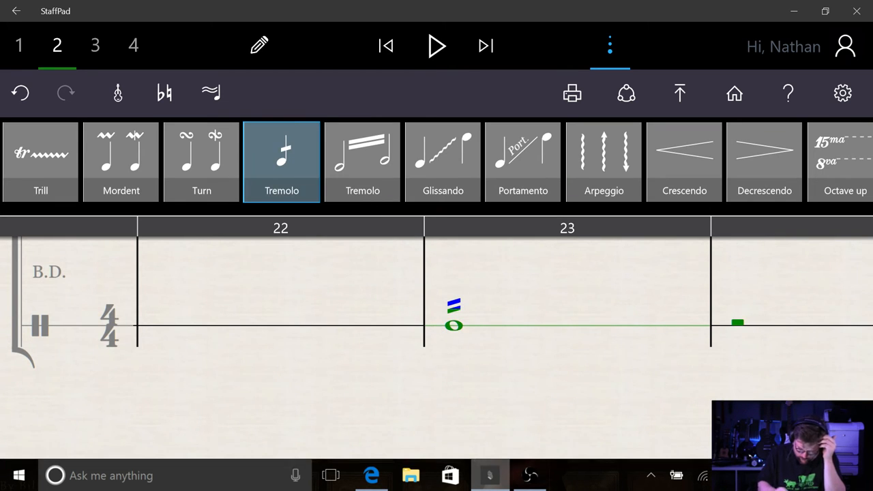
{"action": "left_click", "coordinate": [436, 47]}
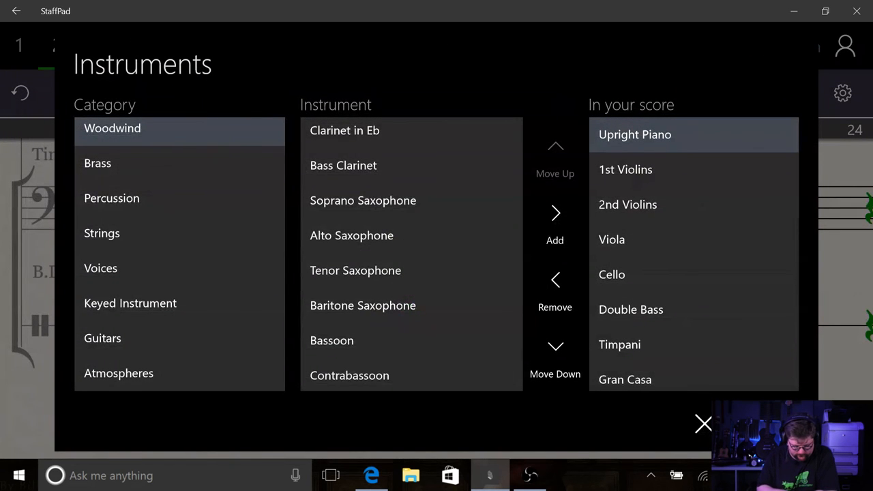
Add Cymbals from the Percussion list and move it below the bass drum.
{"action": "left_click", "coordinate": [111, 198]}
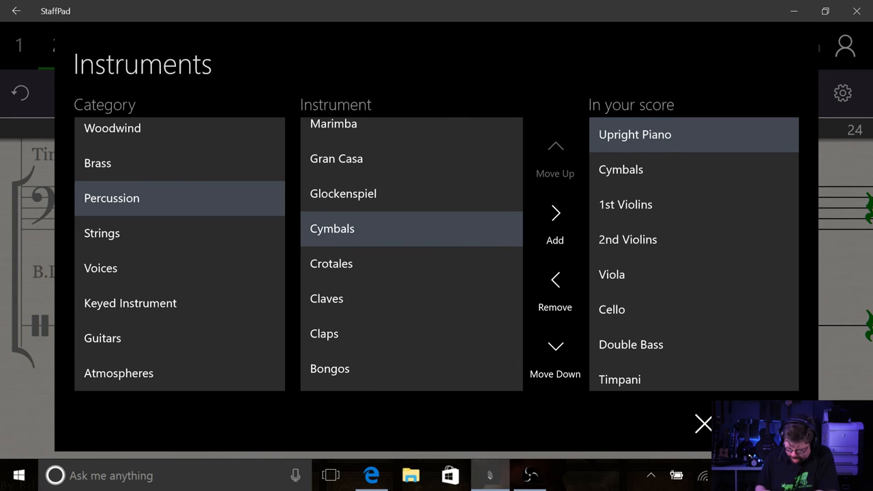
{"action": "left_click", "coordinate": [620, 169]}
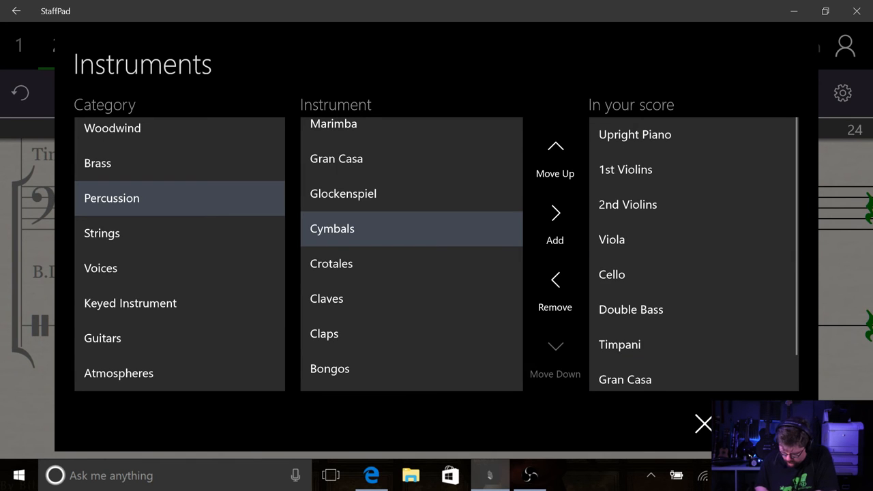
{"action": "left_click", "coordinate": [554, 225]}
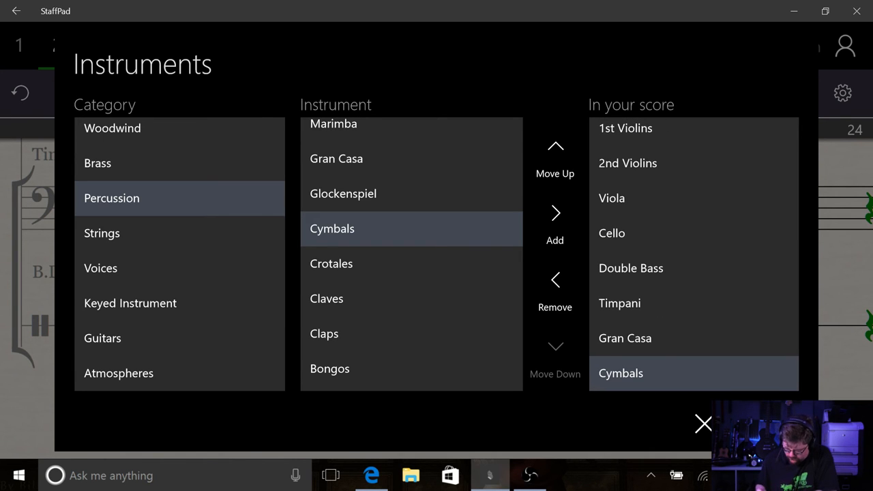
{"action": "left_click", "coordinate": [704, 423]}
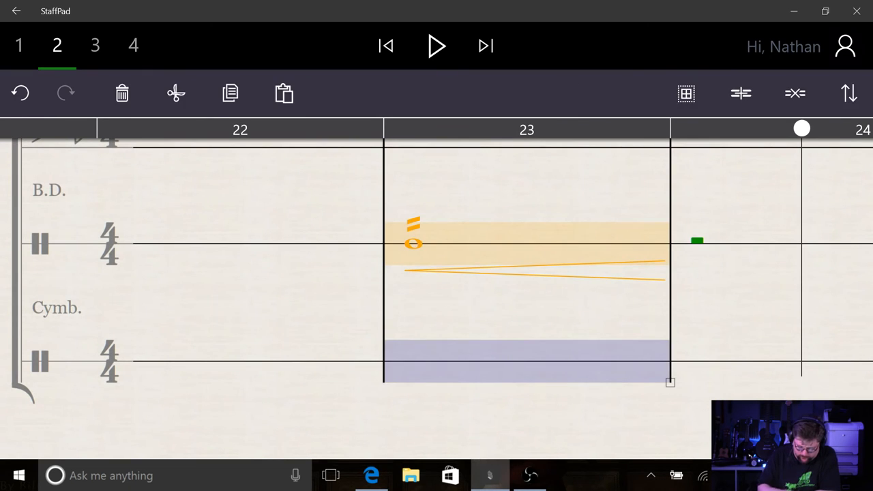
Play back the piano figure repeated into bars 32–33, then return to the start.
{"action": "left_click", "coordinate": [437, 47]}
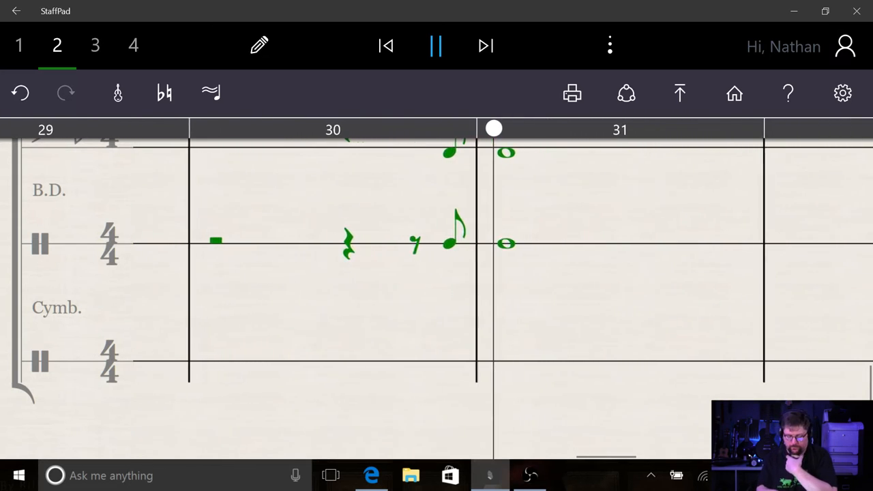
{"action": "left_click", "coordinate": [436, 45]}
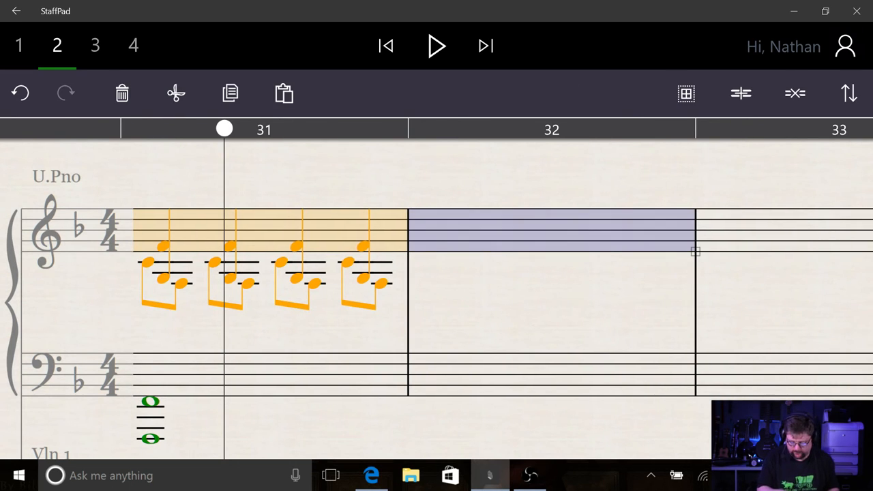
{"action": "left_click", "coordinate": [436, 46]}
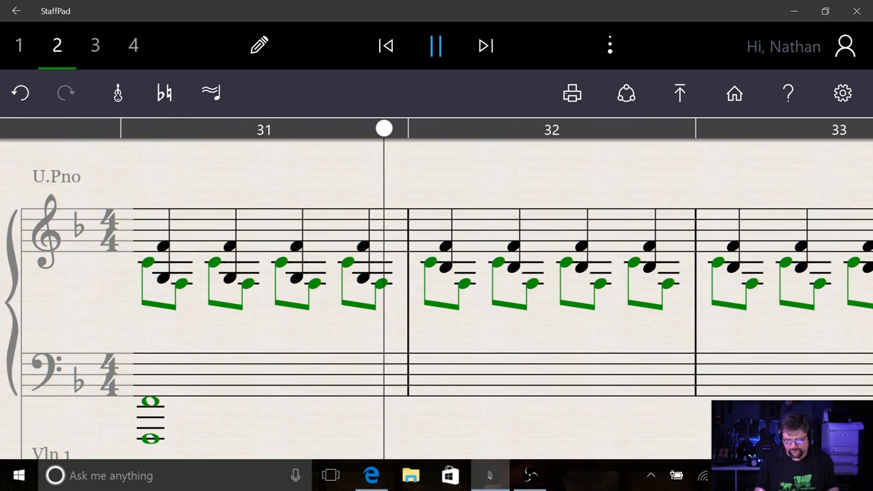
{"action": "left_click", "coordinate": [435, 45]}
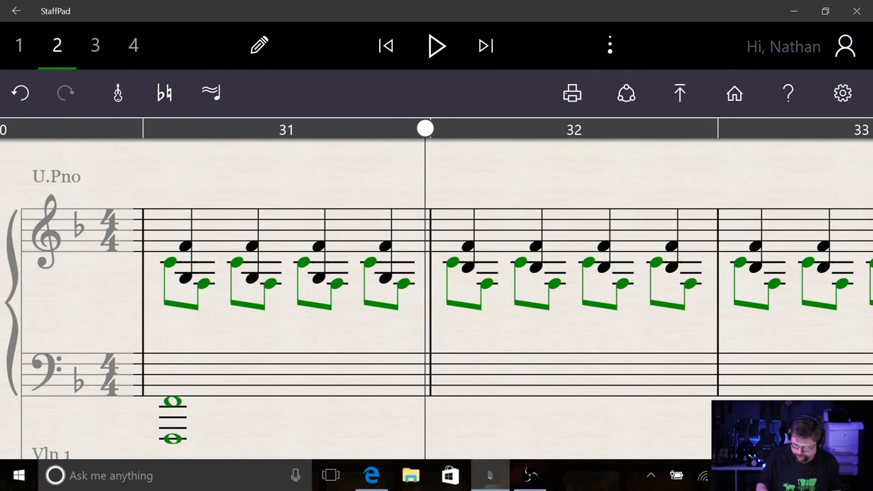
{"action": "left_click", "coordinate": [610, 46]}
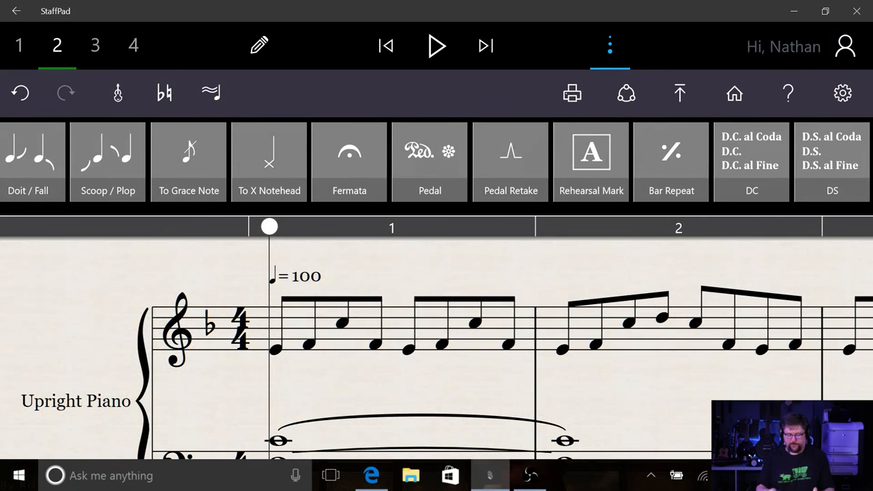
Play from the start and place rehearsal mark A at bar 9.
{"action": "left_click", "coordinate": [437, 46]}
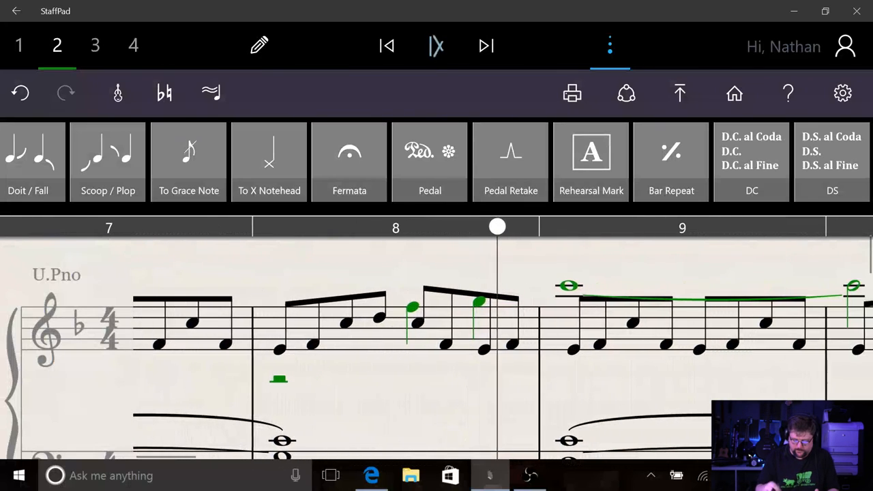
{"action": "left_click", "coordinate": [591, 161]}
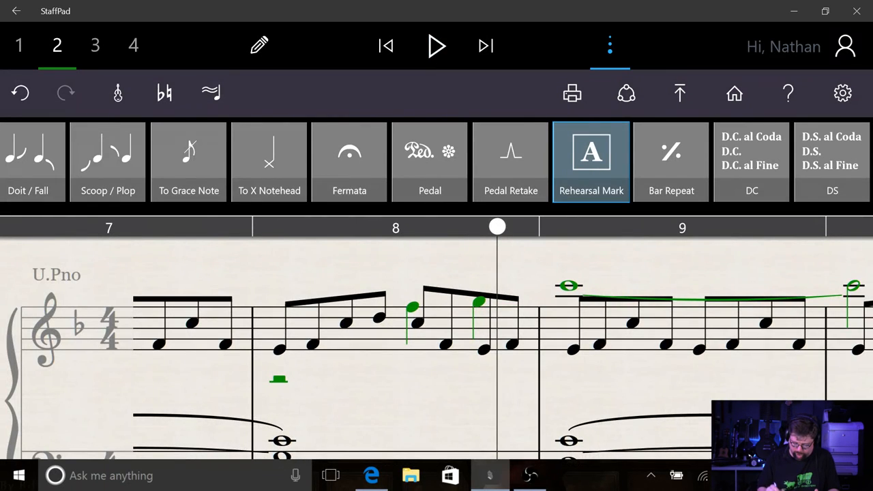
{"action": "left_click", "coordinate": [590, 161]}
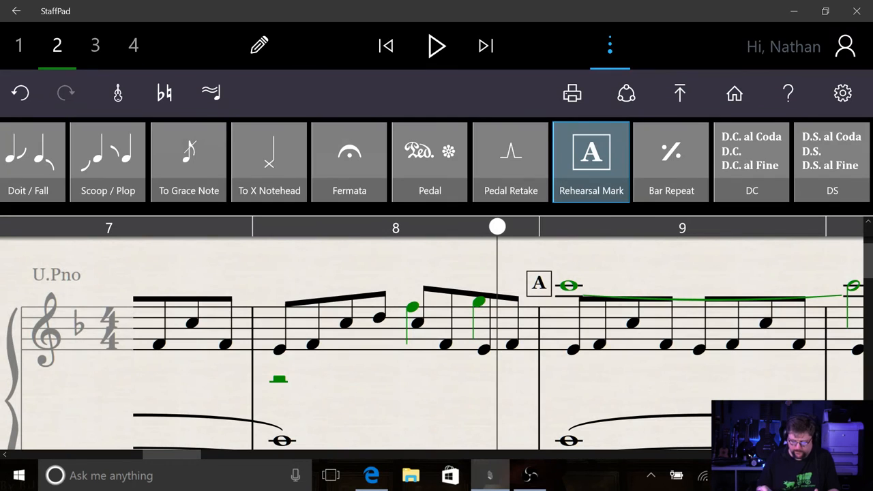
{"action": "left_click", "coordinate": [437, 47]}
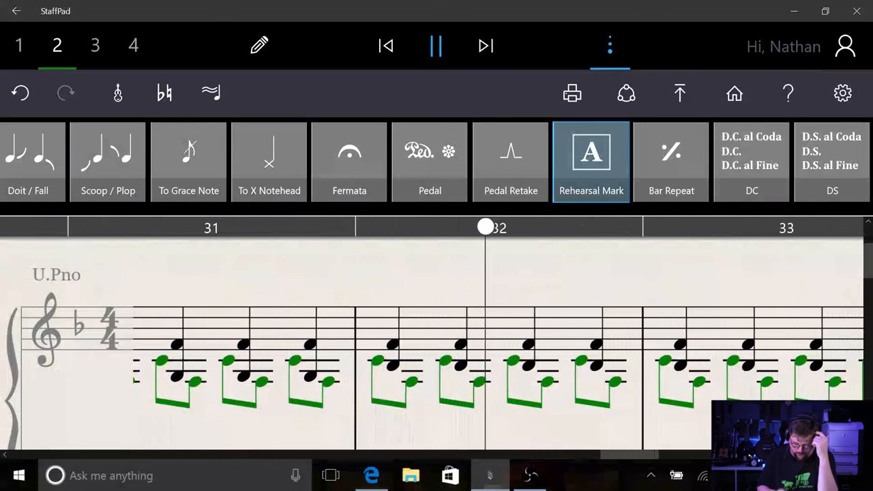
{"action": "left_click", "coordinate": [435, 46]}
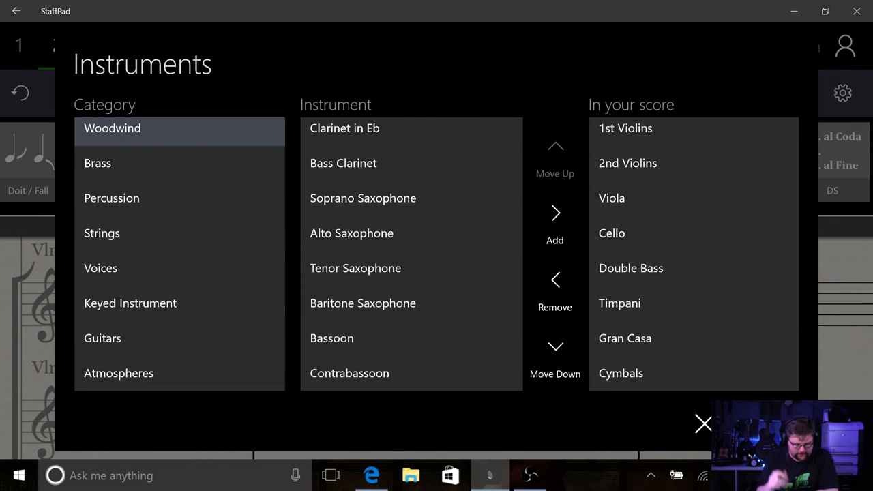
Add French Horns from the Brass list and move them down the score order.
{"action": "left_click", "coordinate": [99, 163]}
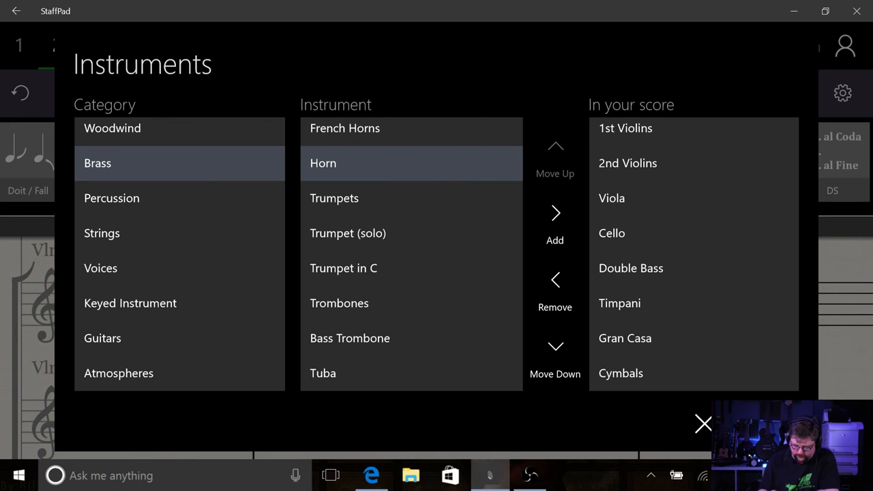
{"action": "left_click", "coordinate": [554, 225]}
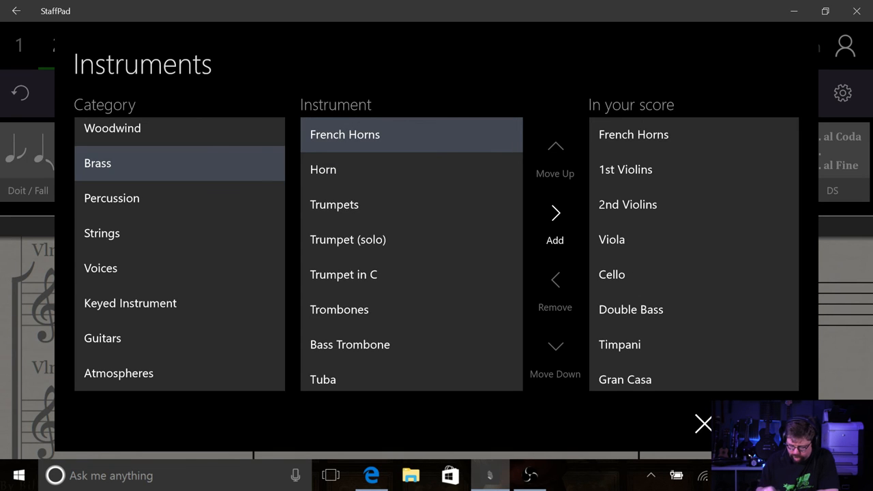
{"action": "left_click", "coordinate": [554, 226]}
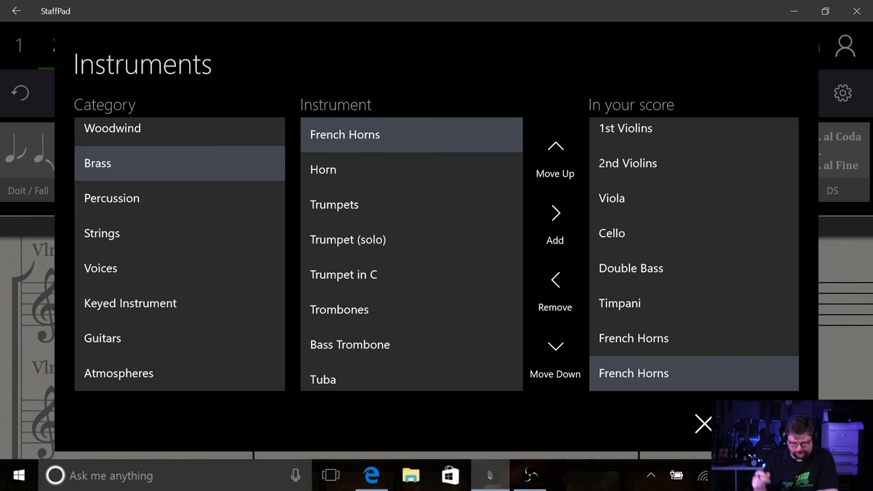
{"action": "left_click", "coordinate": [338, 308]}
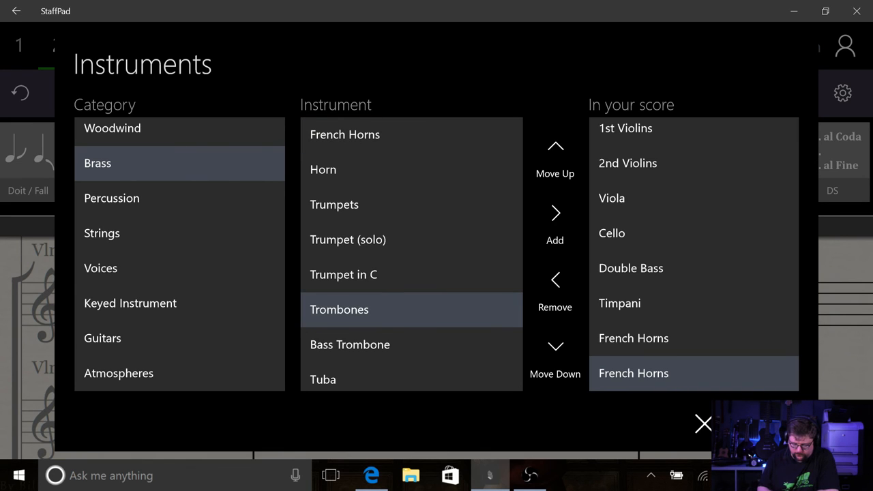
Add the Bass Trombone and place it directly below the Trombones.
{"action": "scroll", "scroll_direction": "down", "scroll_amount": 3}
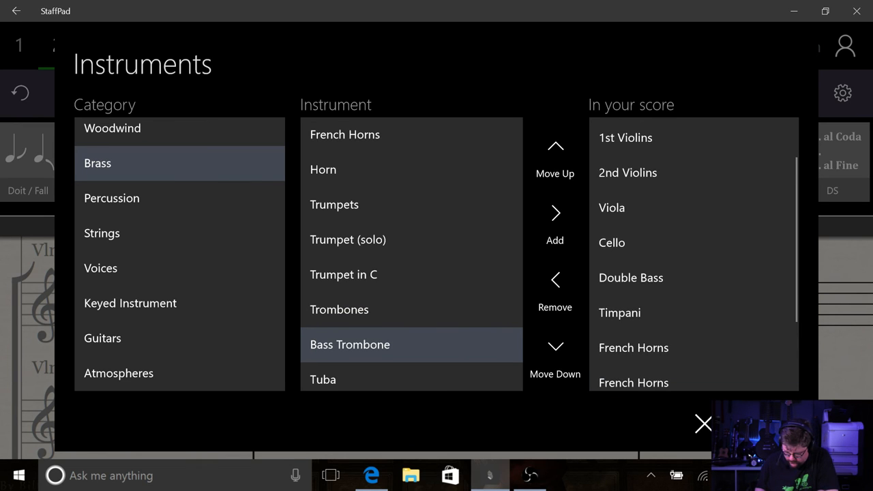
{"action": "left_click", "coordinate": [554, 225]}
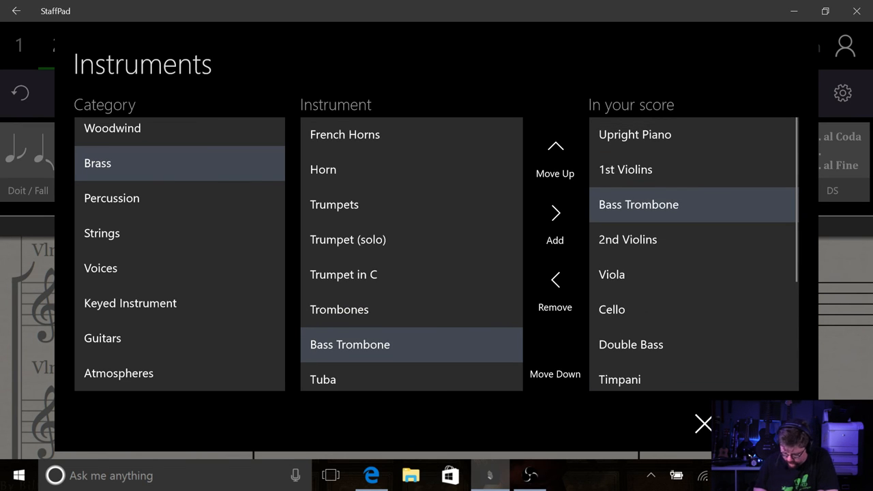
{"action": "scroll", "scroll_direction": "down", "scroll_amount": 3}
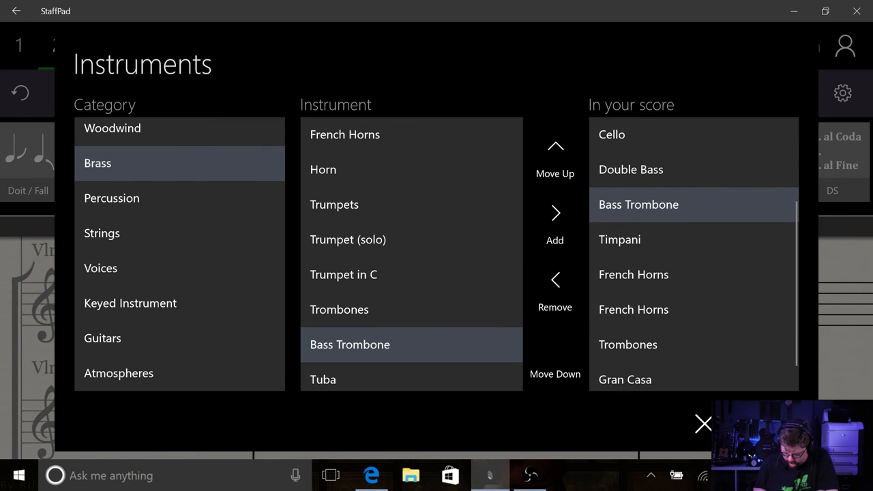
{"action": "left_click", "coordinate": [554, 352]}
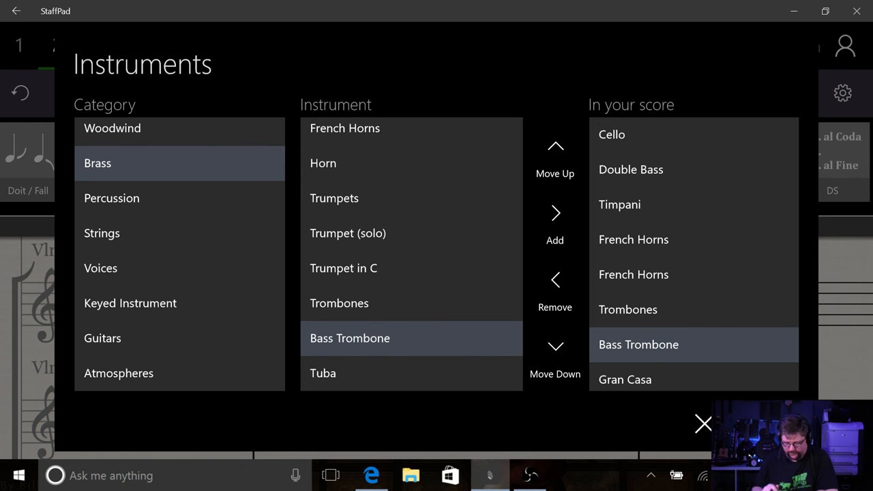
{"action": "left_click", "coordinate": [704, 423]}
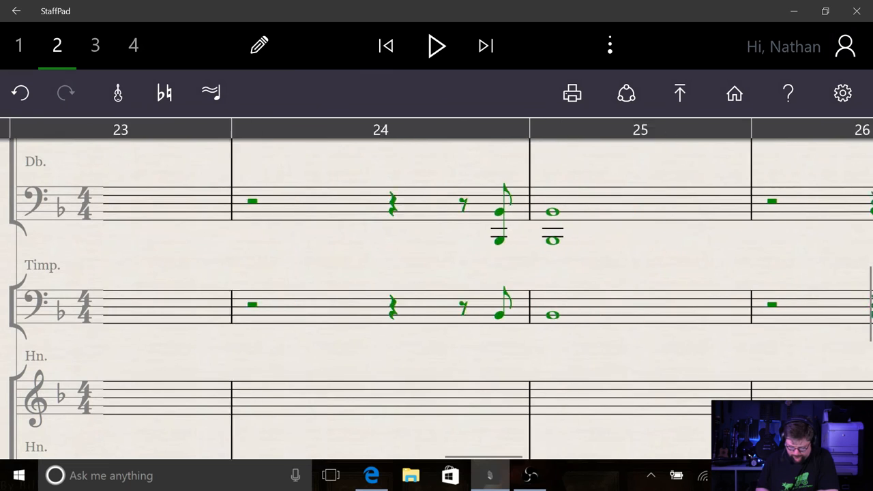
{"action": "scroll", "scroll_direction": "down", "scroll_amount": 3}
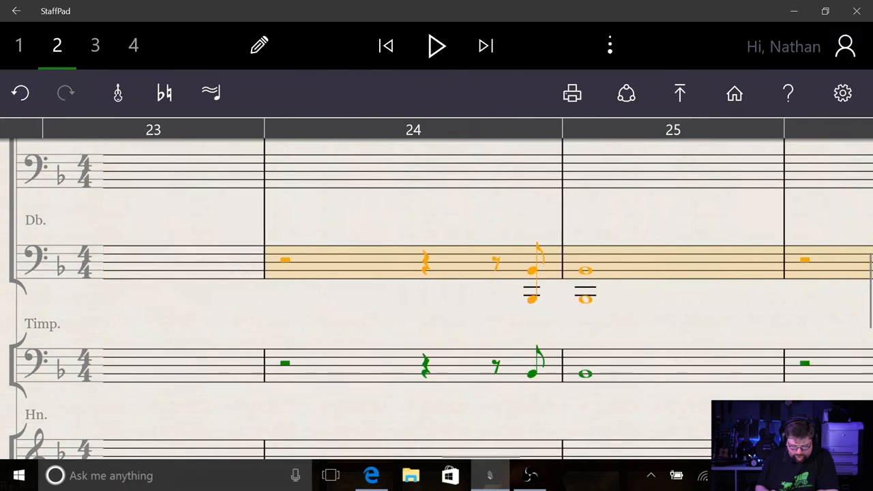
{"action": "scroll", "scroll_direction": "down", "scroll_amount": 3}
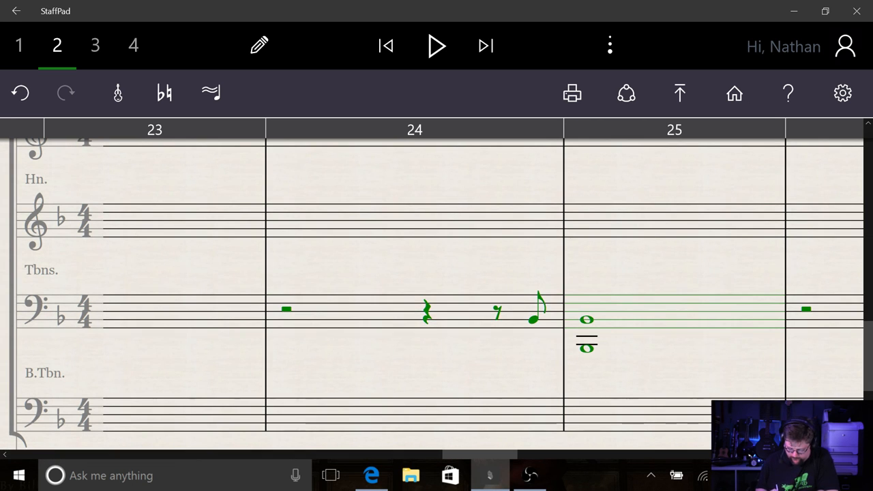
{"action": "scroll", "scroll_direction": "right", "scroll_amount": 3}
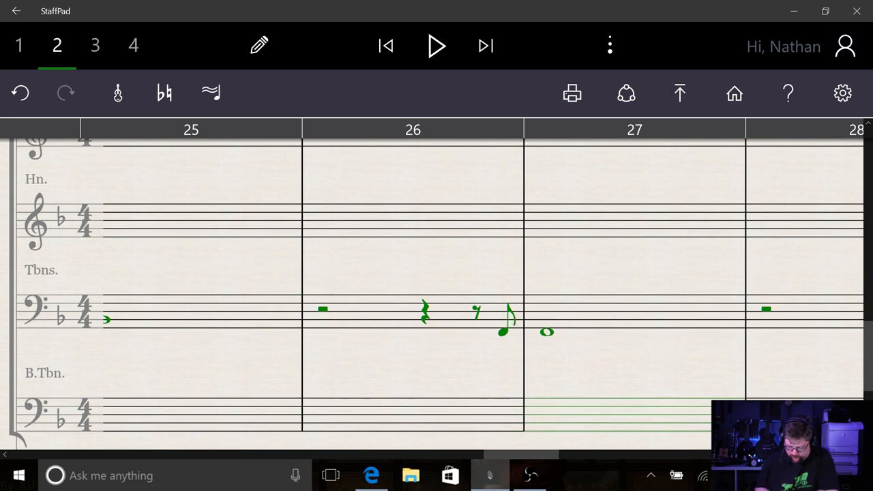
{"action": "scroll", "scroll_direction": "right", "scroll_amount": 3}
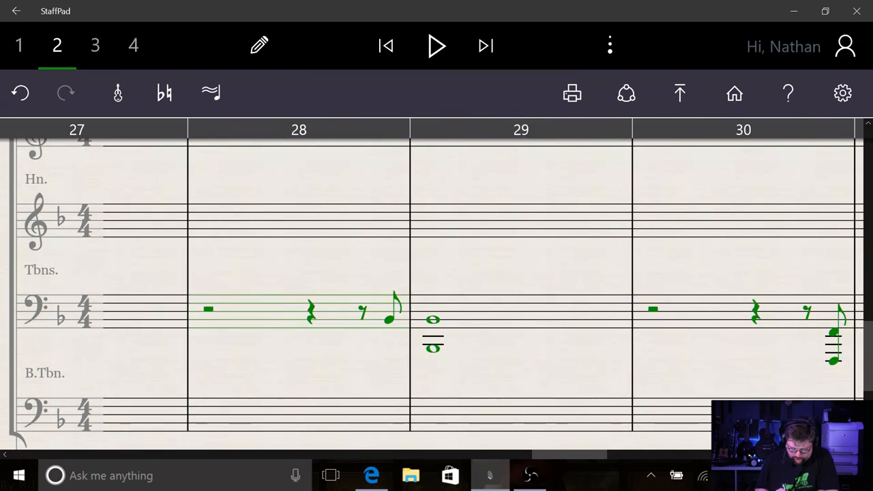
{"action": "scroll", "scroll_direction": "right", "scroll_amount": 3}
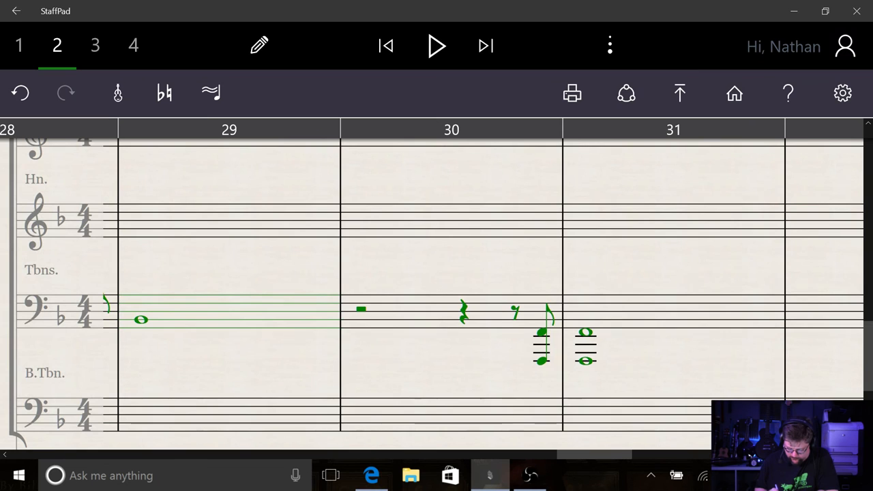
{"action": "scroll", "scroll_direction": "right", "scroll_amount": 3}
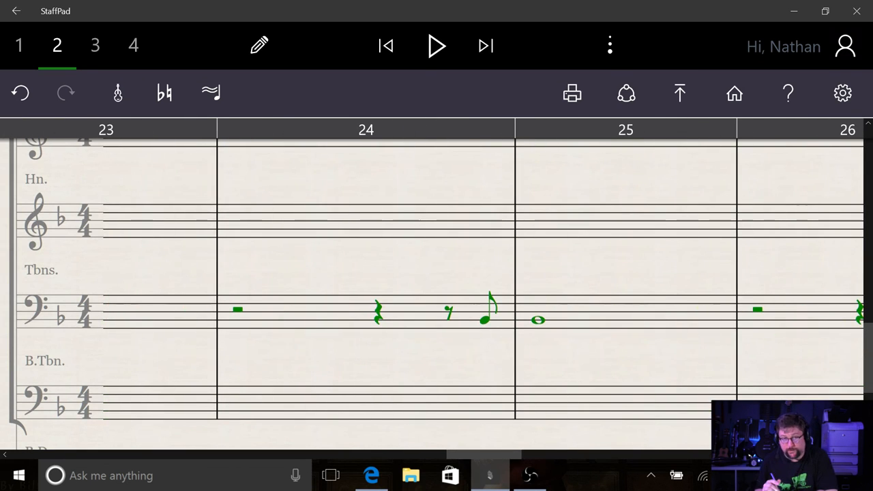
{"action": "left_click", "coordinate": [485, 320]}
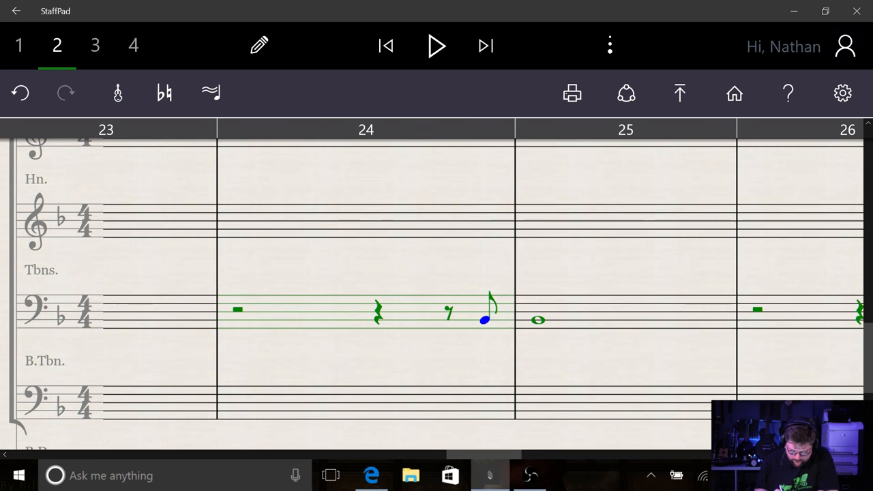
{"action": "scroll", "scroll_direction": "right", "scroll_amount": 3}
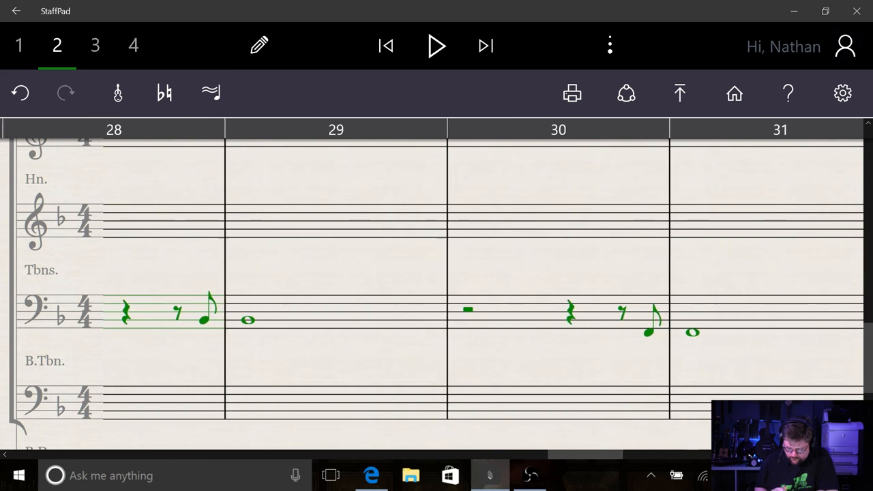
{"action": "scroll", "scroll_direction": "left", "scroll_amount": 3}
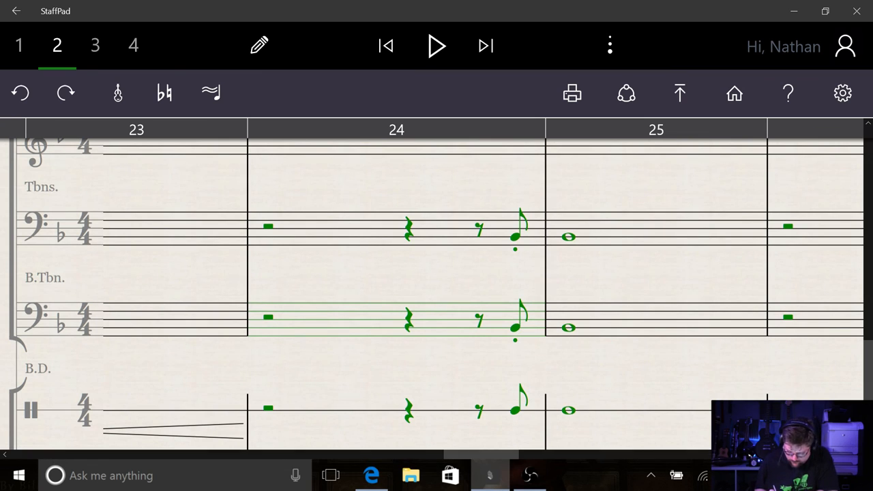
Select the trombone figure pasted into the Bass Trombone staff for transposing.
{"action": "left_click", "coordinate": [396, 321]}
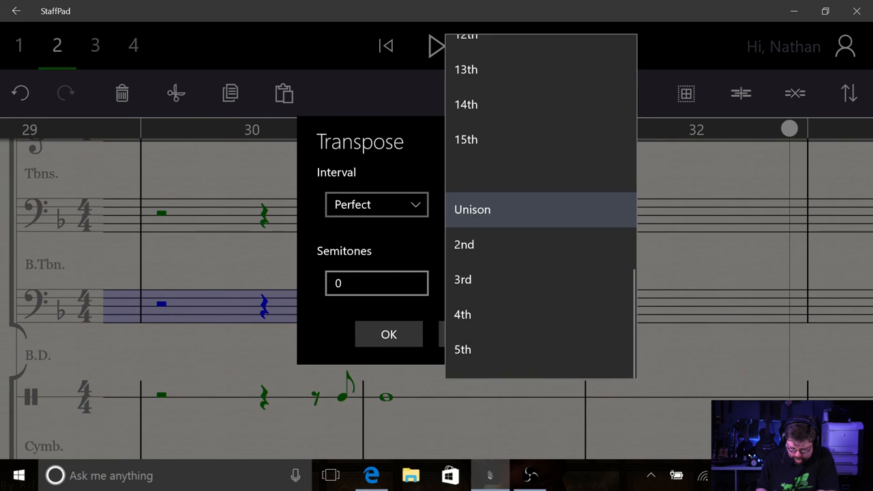
Transpose the bass trombone passage down a perfect octave.
{"action": "left_click", "coordinate": [472, 210]}
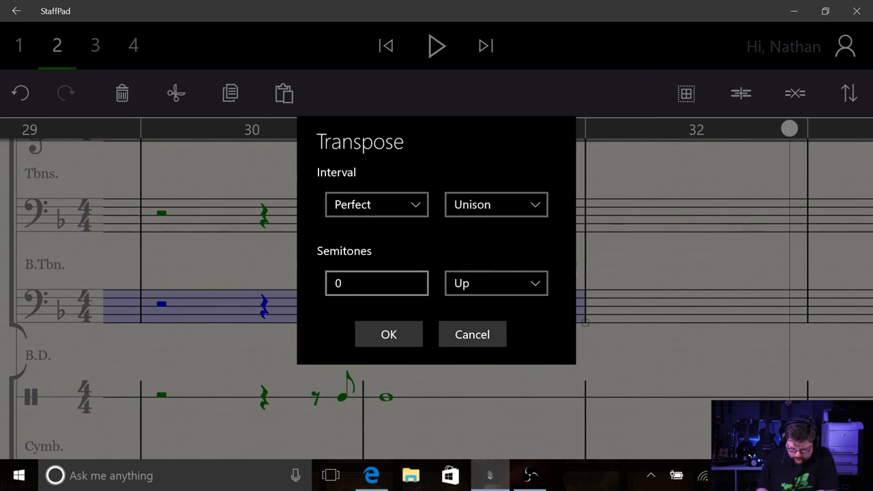
{"action": "left_click", "coordinate": [497, 205]}
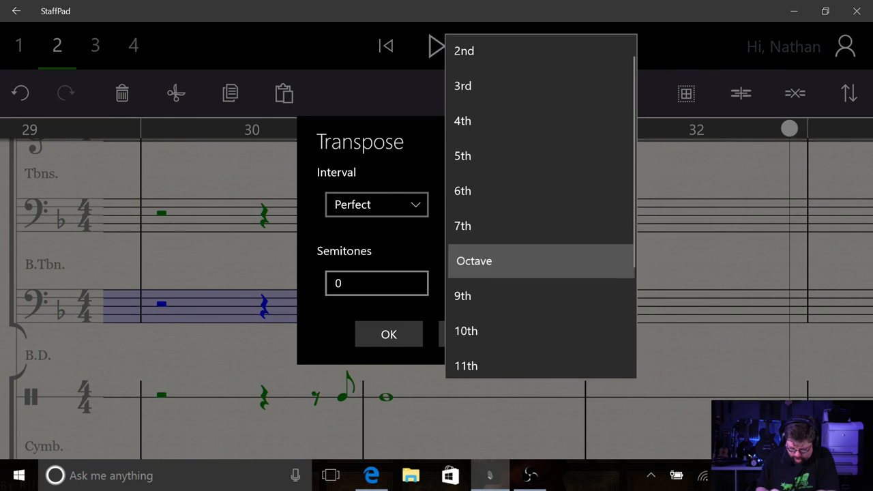
{"action": "left_click", "coordinate": [473, 261]}
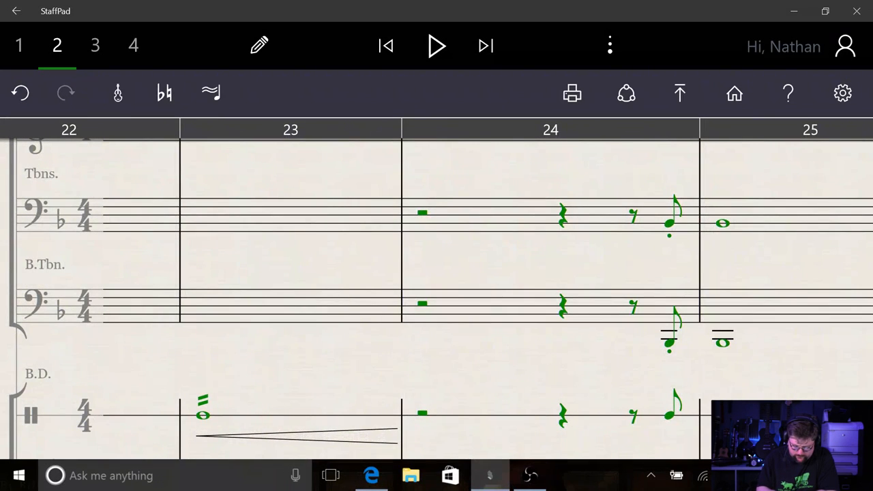
{"action": "left_click", "coordinate": [437, 46]}
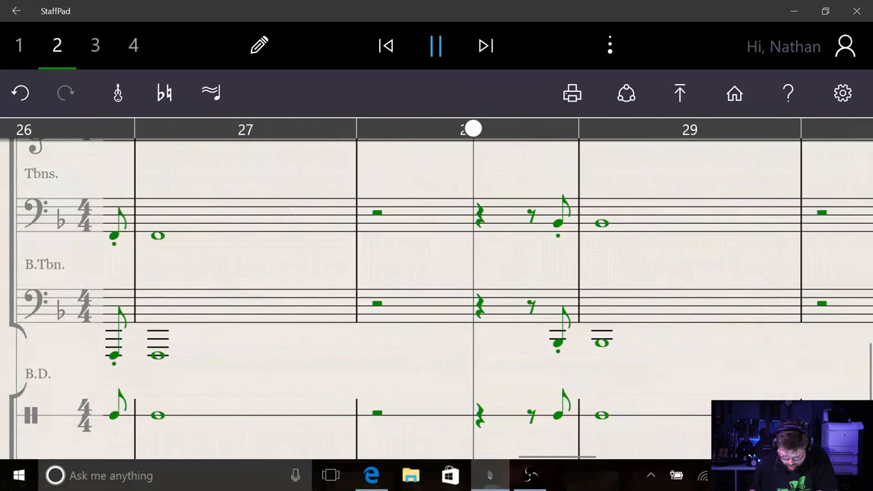
{"action": "scroll", "scroll_direction": "right", "scroll_amount": 3}
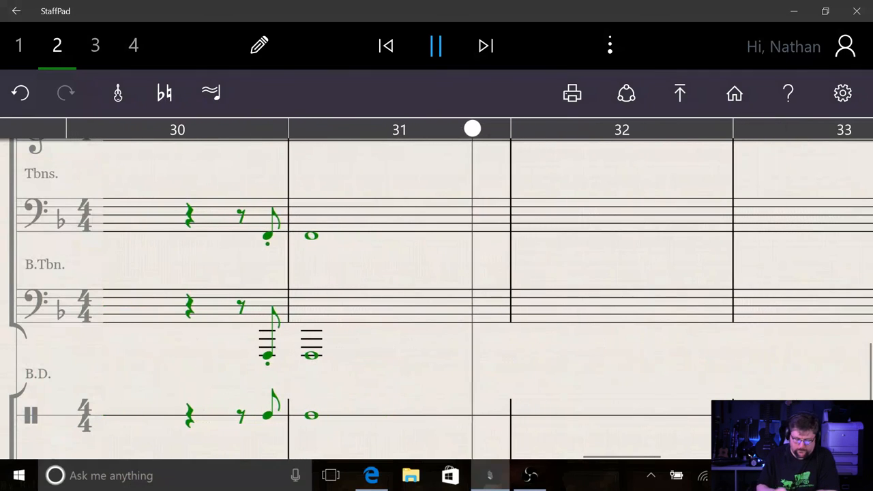
{"action": "left_click", "coordinate": [436, 46]}
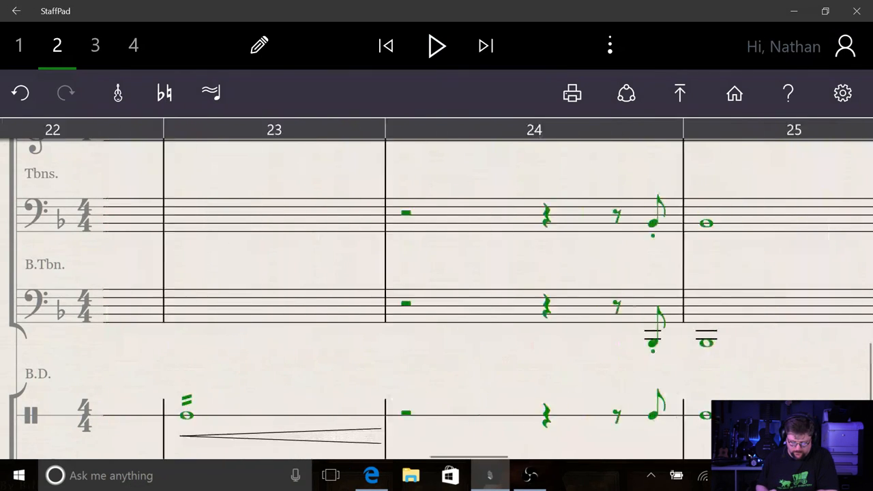